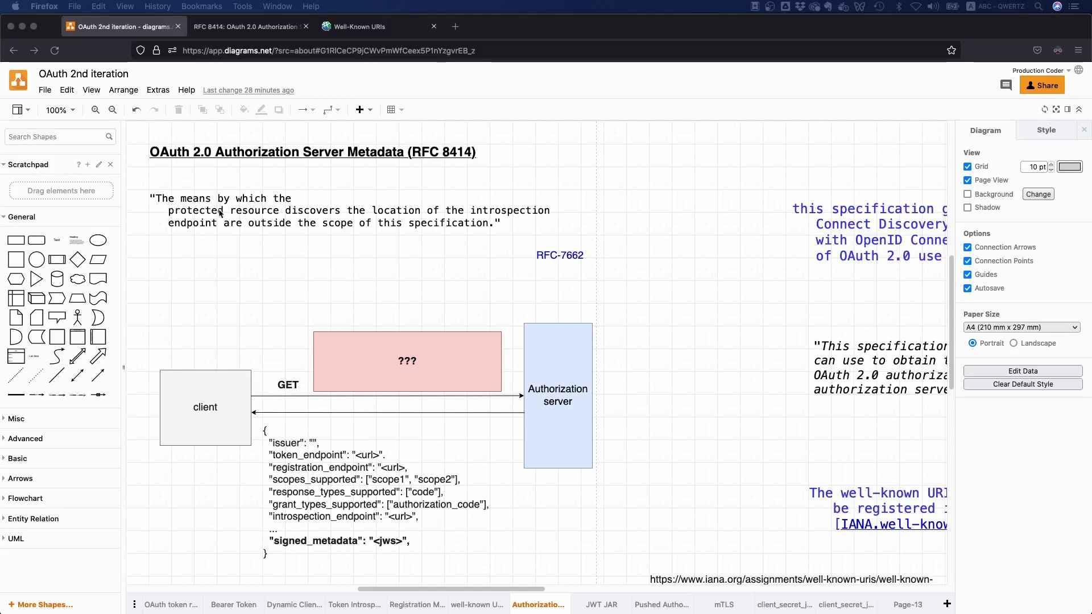
mouse_move(367, 215)
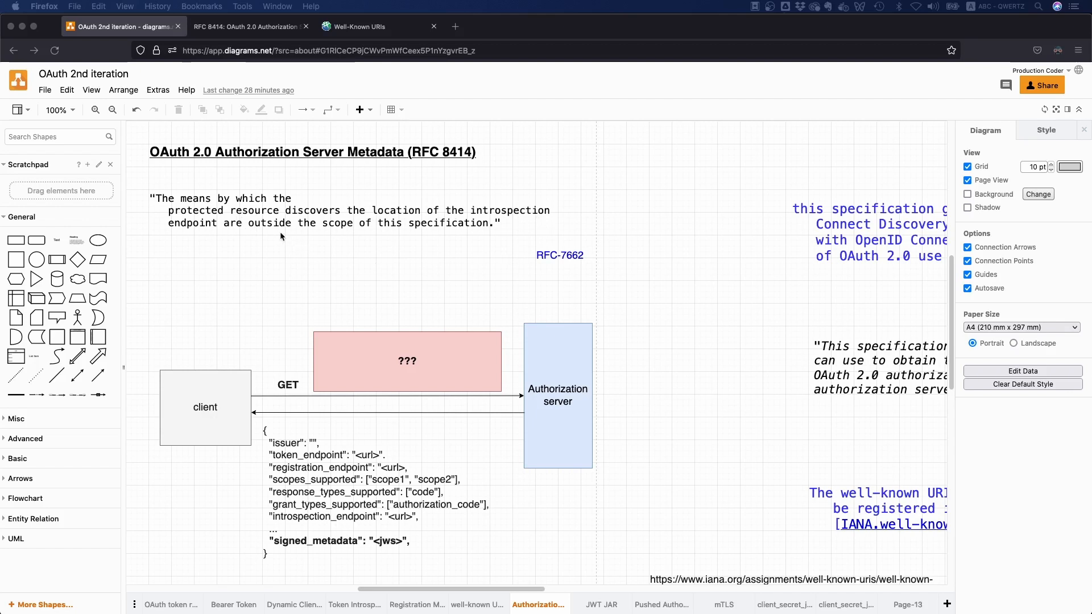
mouse_move(217, 234)
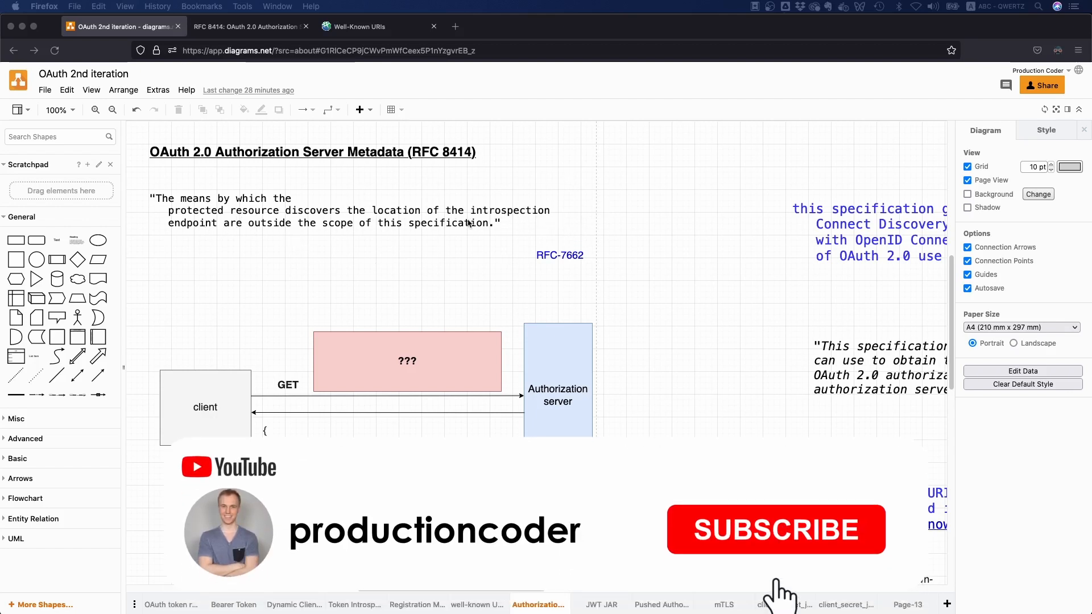
Move the ??? box to the top right beside the quoted text, uncovering the three red paths.
left_click(776, 530)
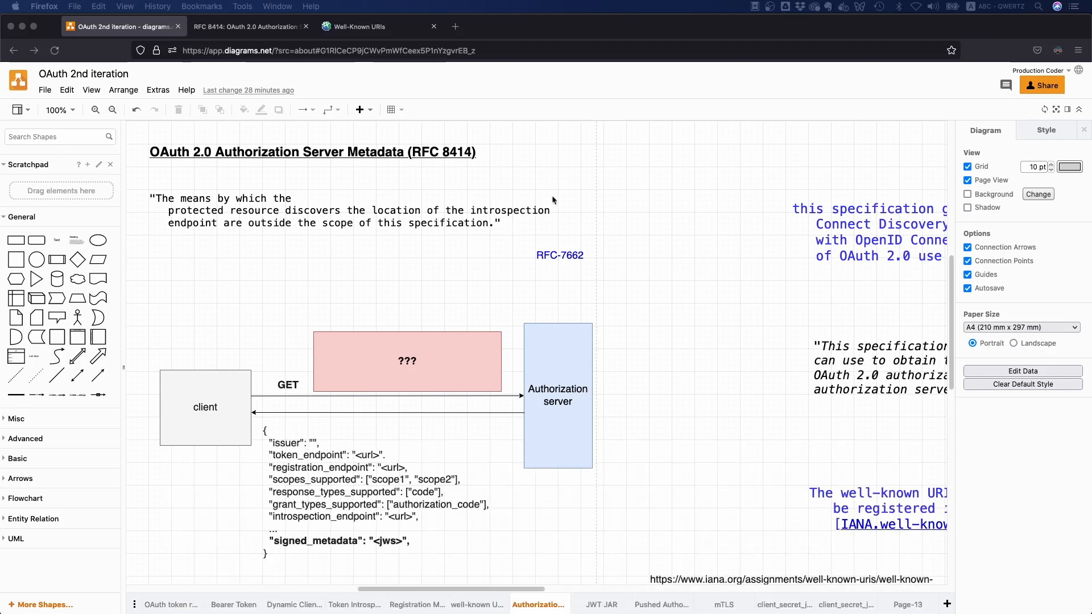
mouse_move(436, 263)
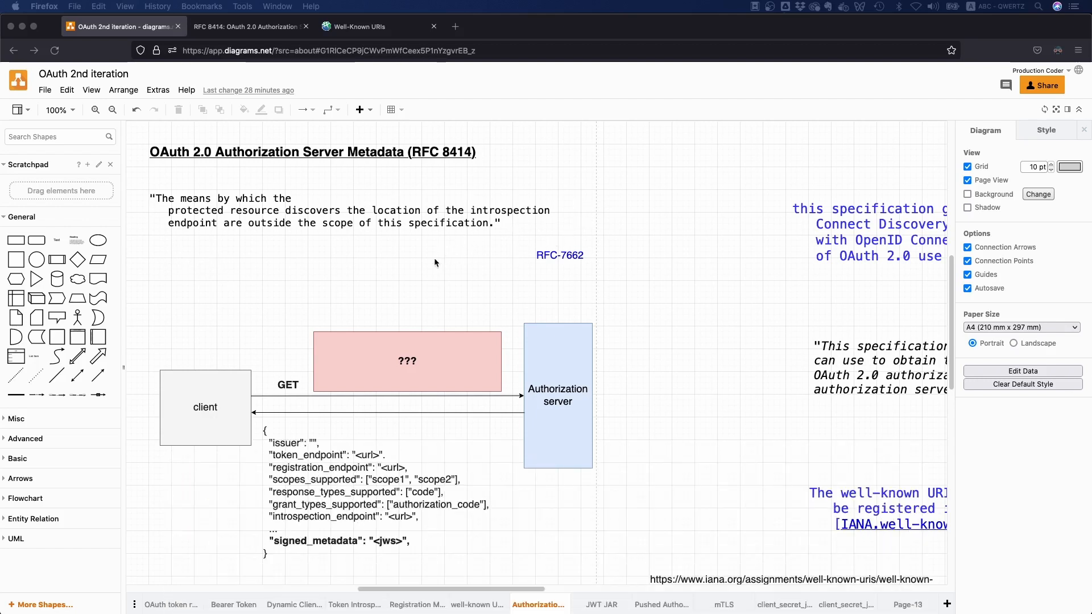
mouse_move(534, 258)
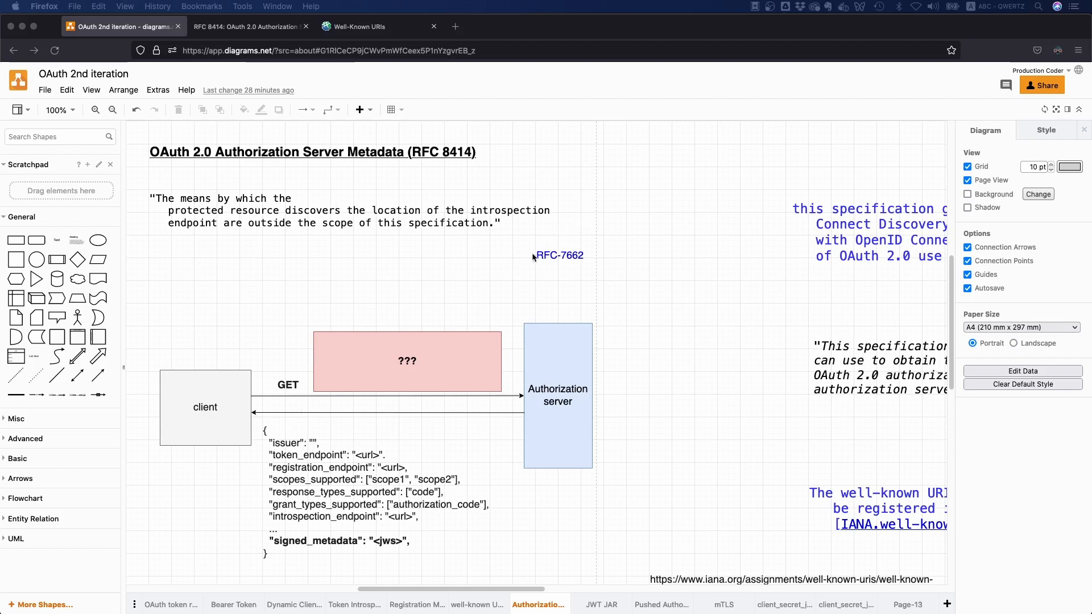
mouse_move(313, 276)
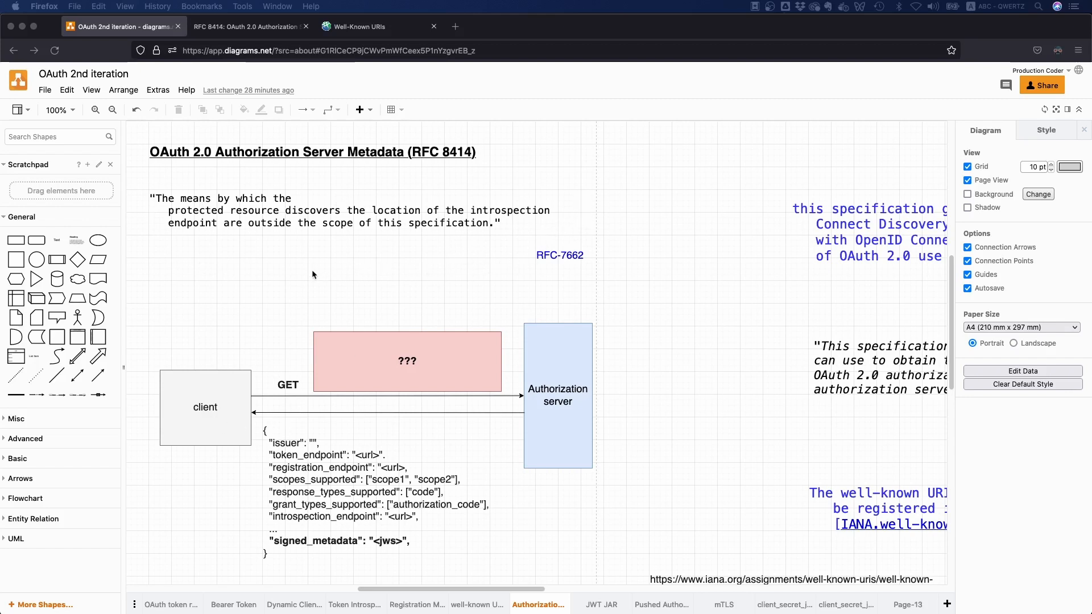
mouse_move(310, 276)
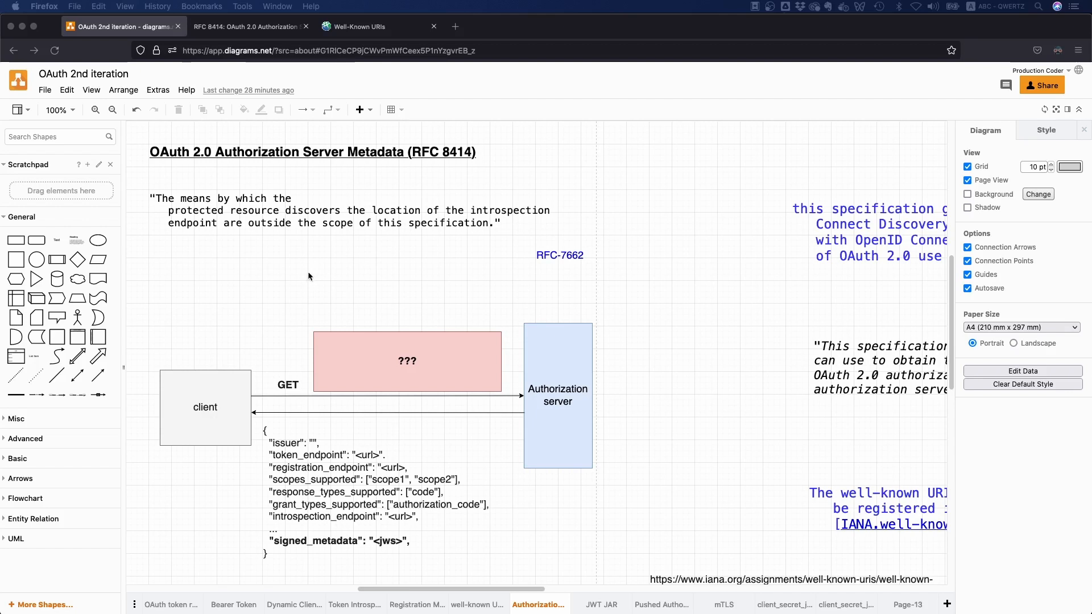
mouse_move(284, 260)
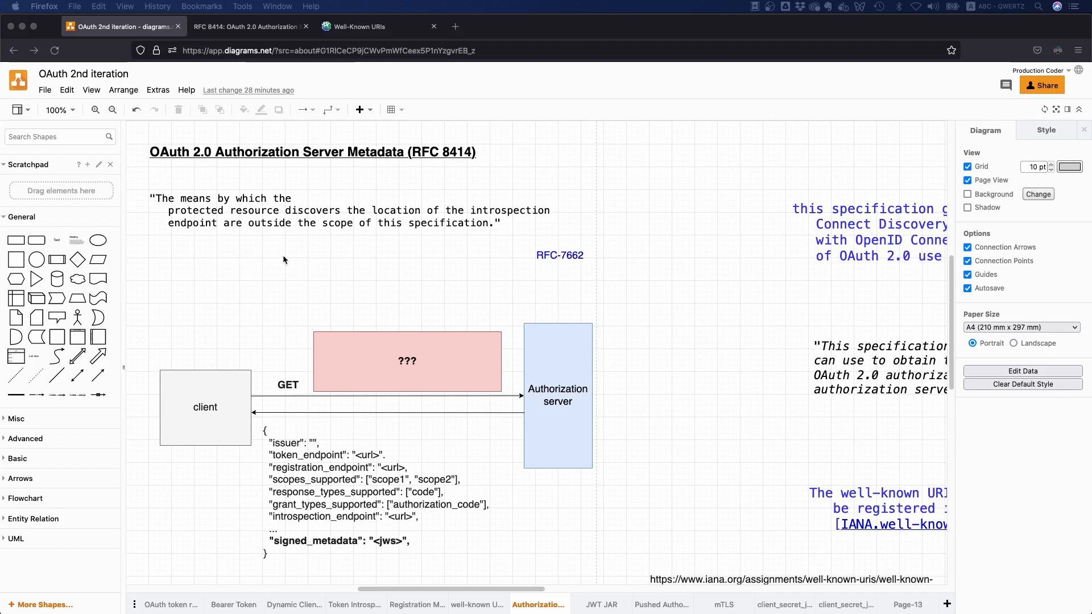
mouse_move(319, 252)
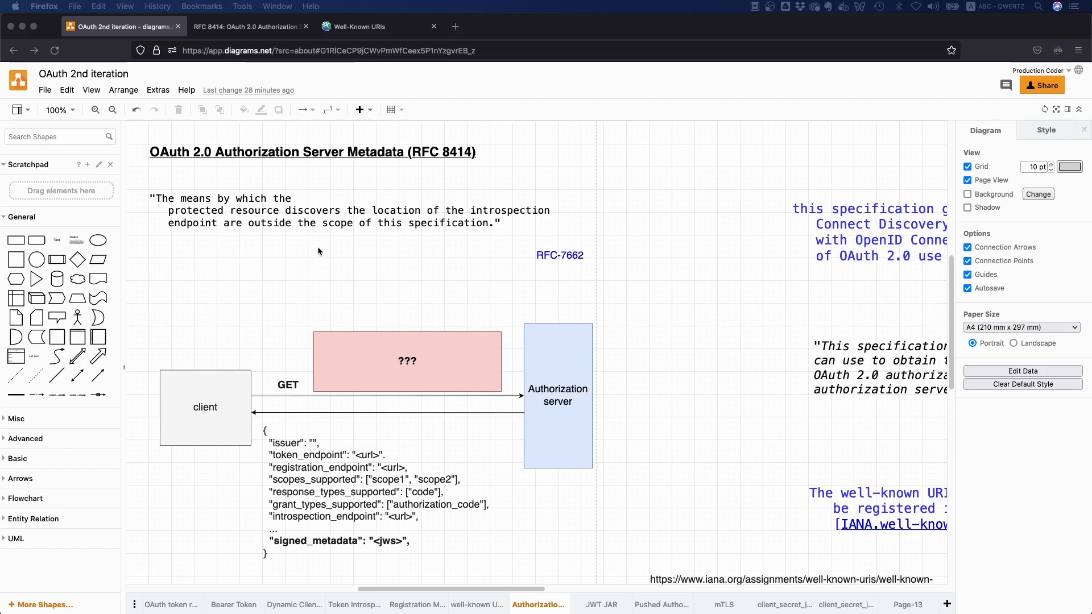
scroll("down", 3)
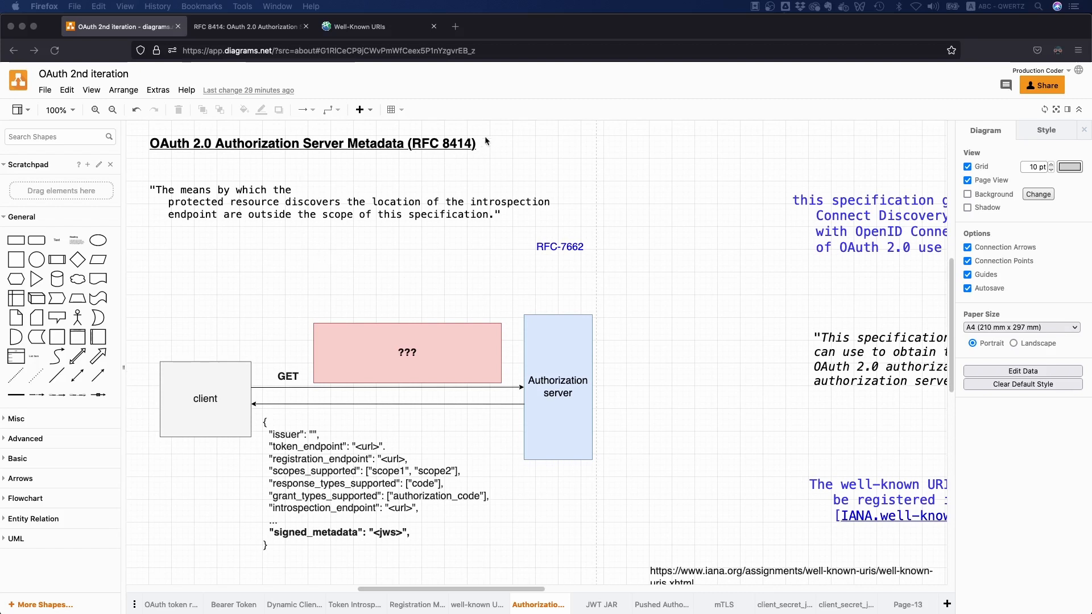
mouse_move(246, 160)
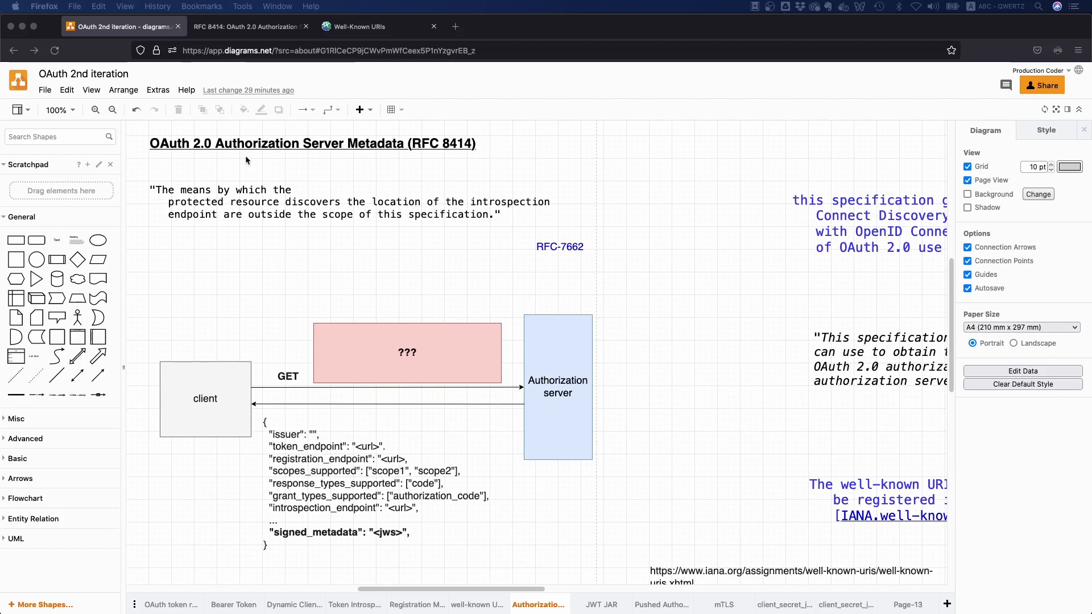
mouse_move(361, 160)
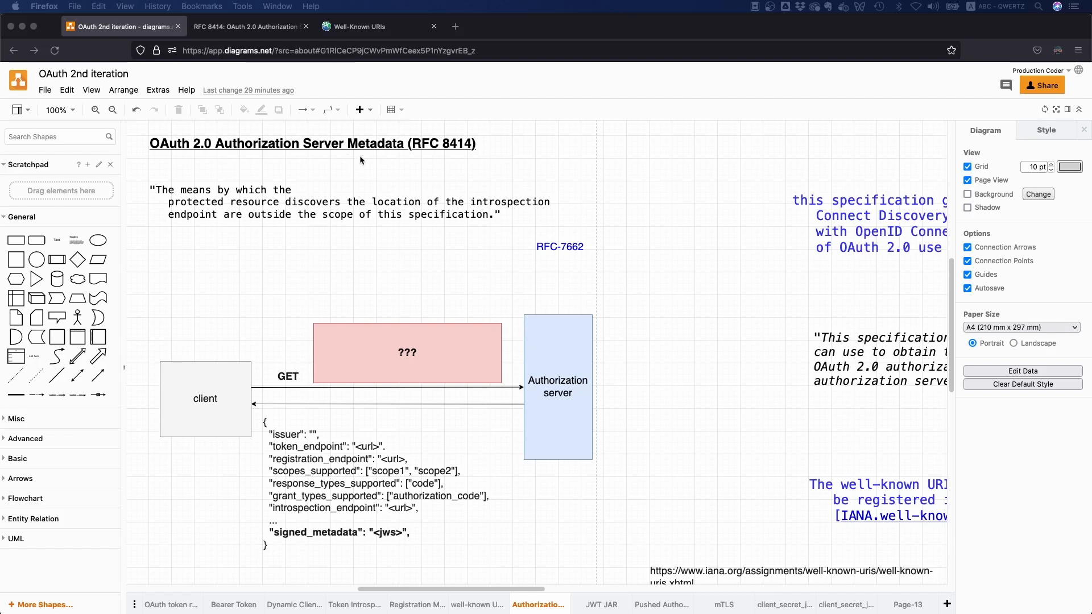
mouse_move(319, 231)
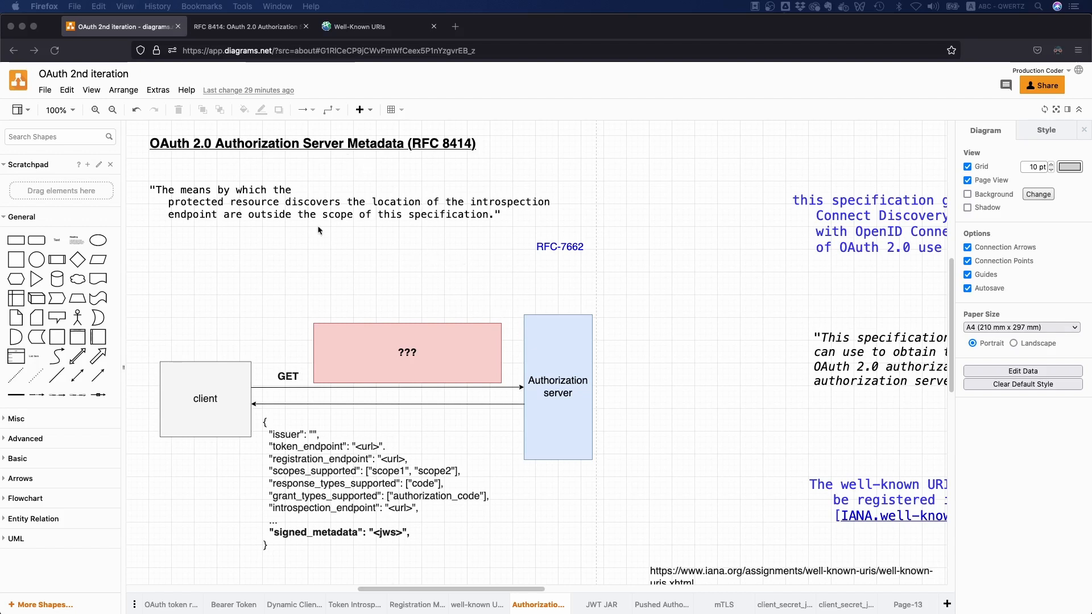
mouse_move(331, 348)
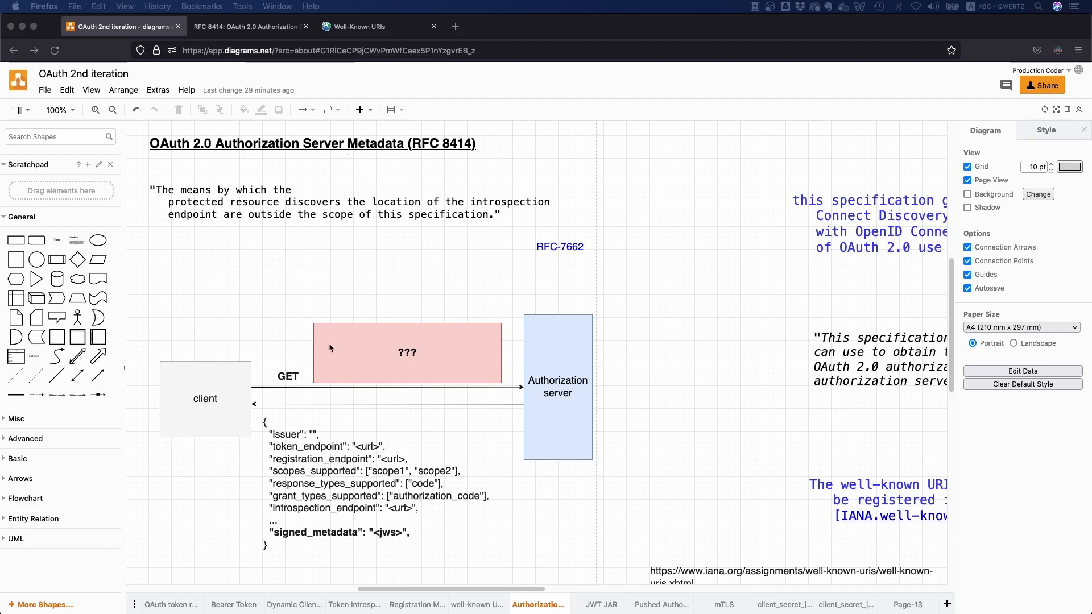
mouse_move(225, 324)
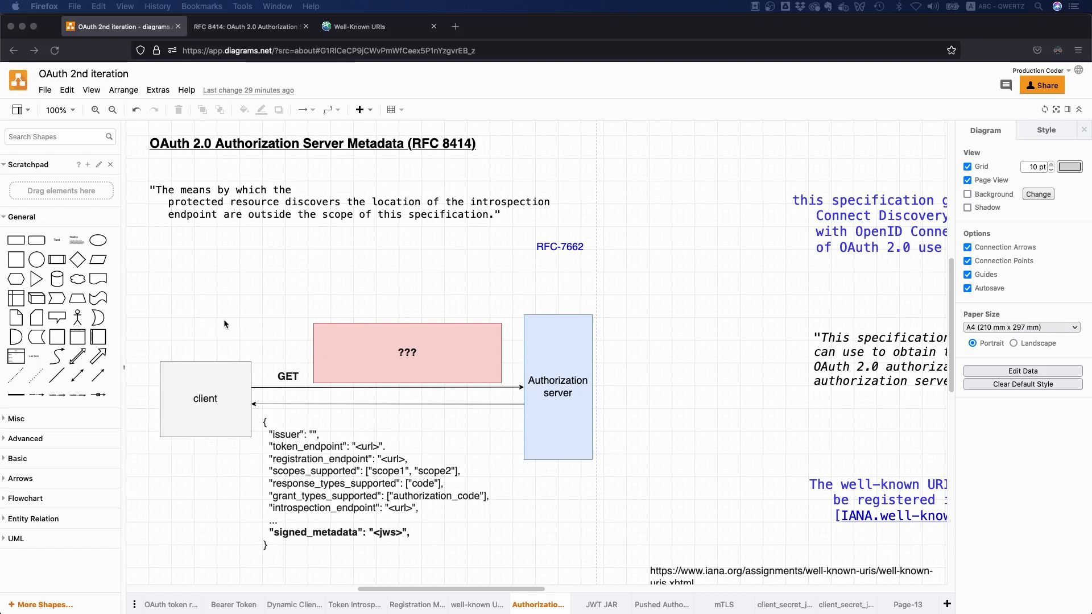
mouse_move(228, 405)
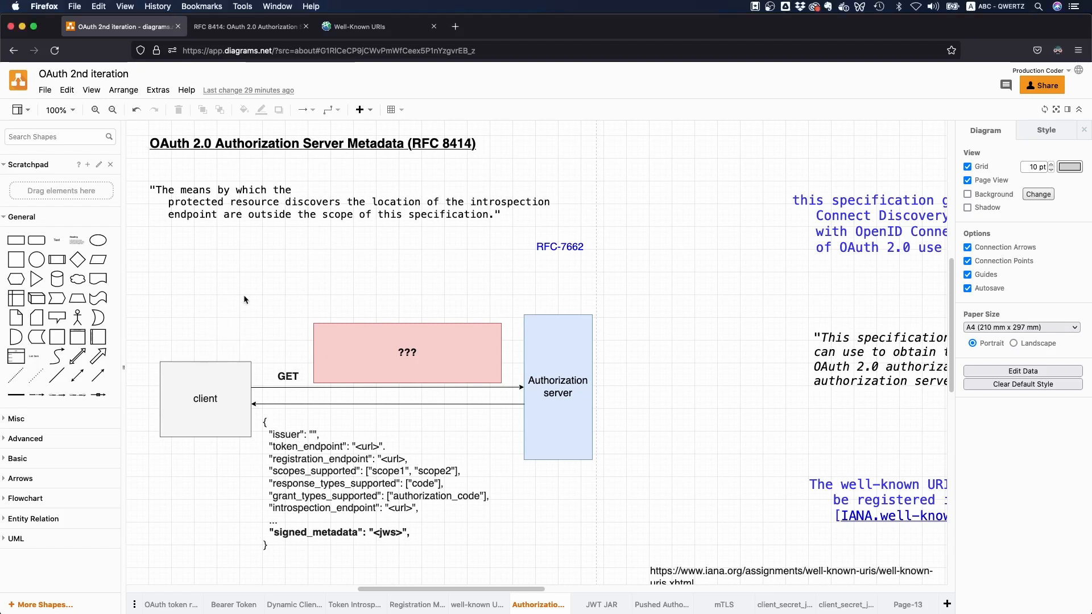
left_click(557, 386)
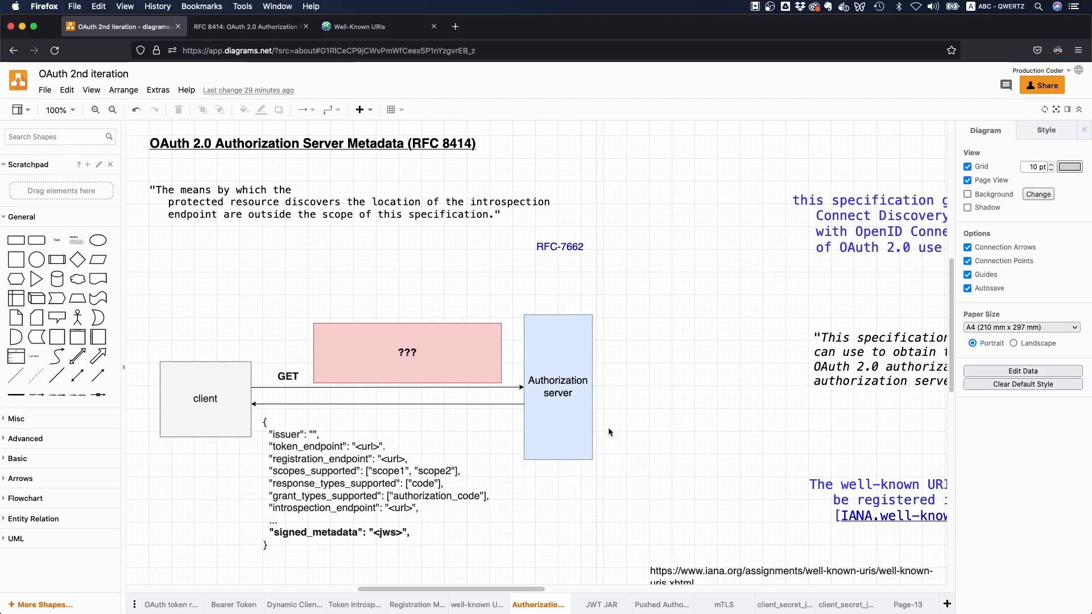
left_click(557, 387)
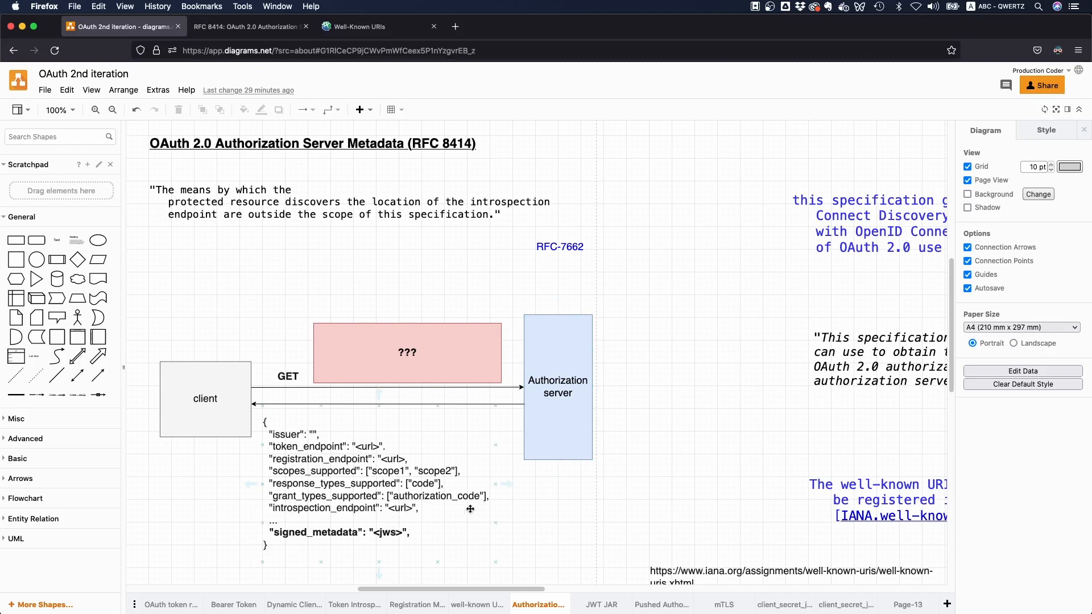
mouse_move(371, 502)
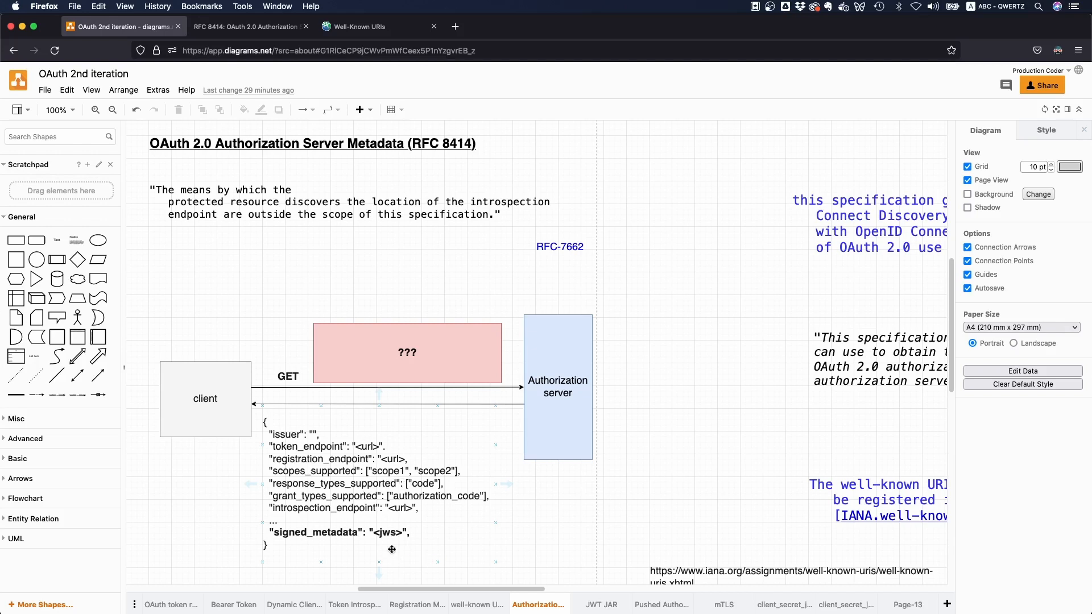
mouse_move(253, 458)
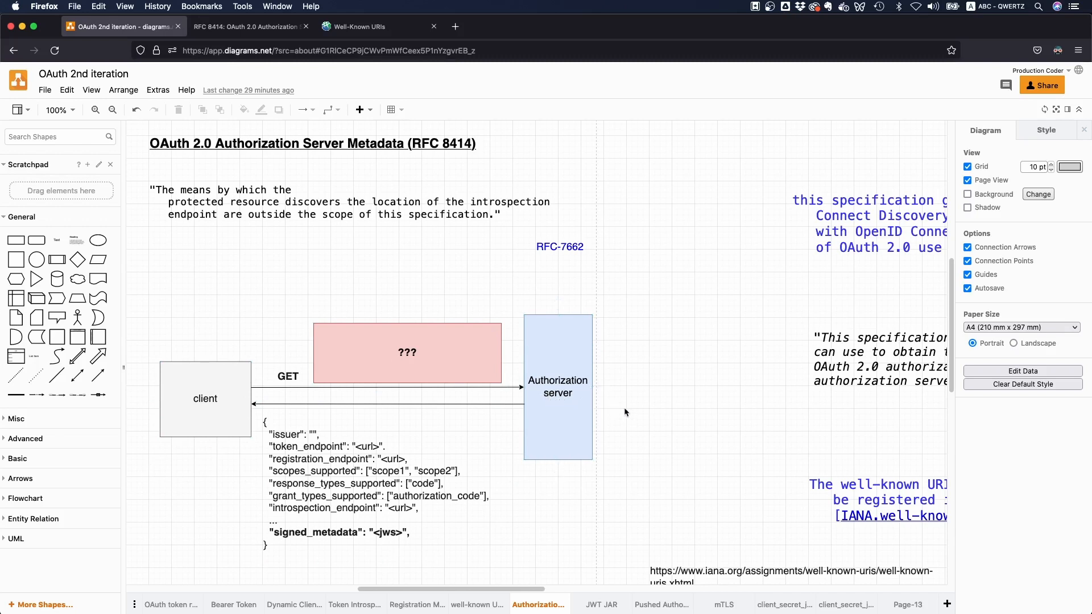
mouse_move(356, 373)
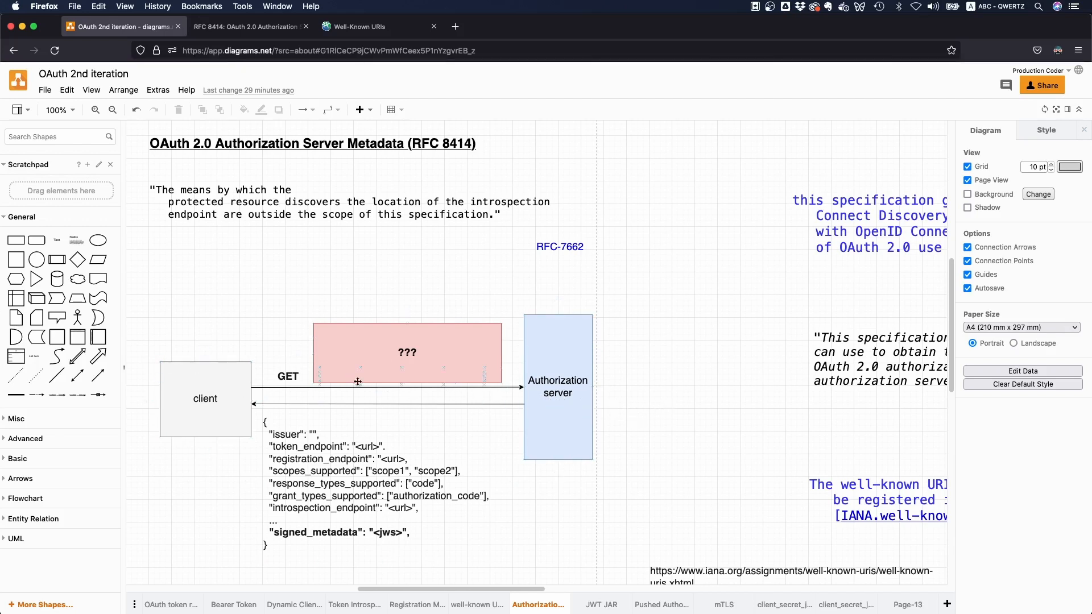
left_click(658, 352)
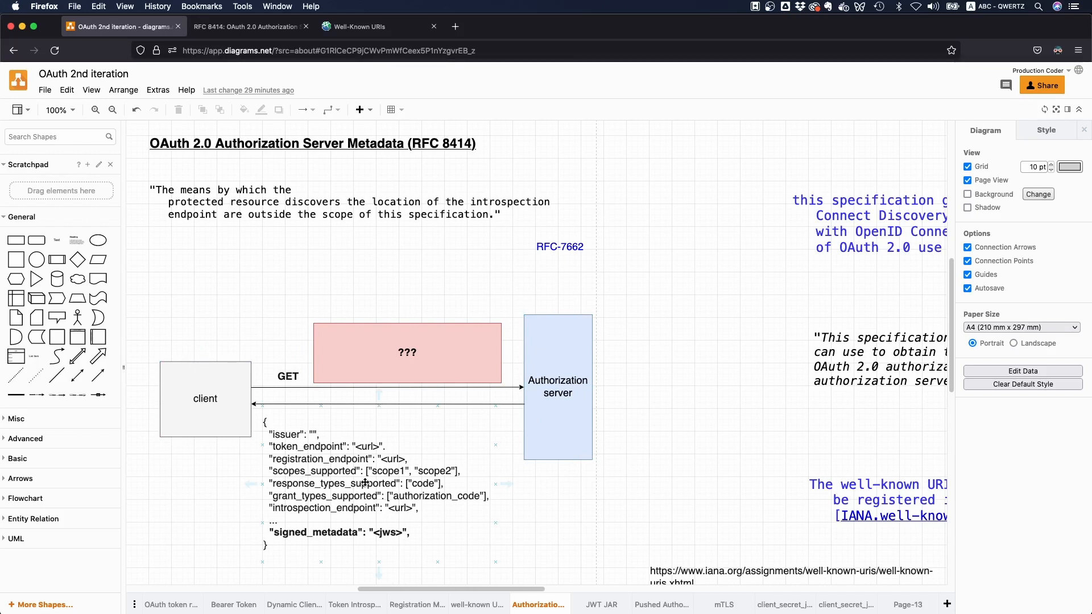
mouse_move(419, 361)
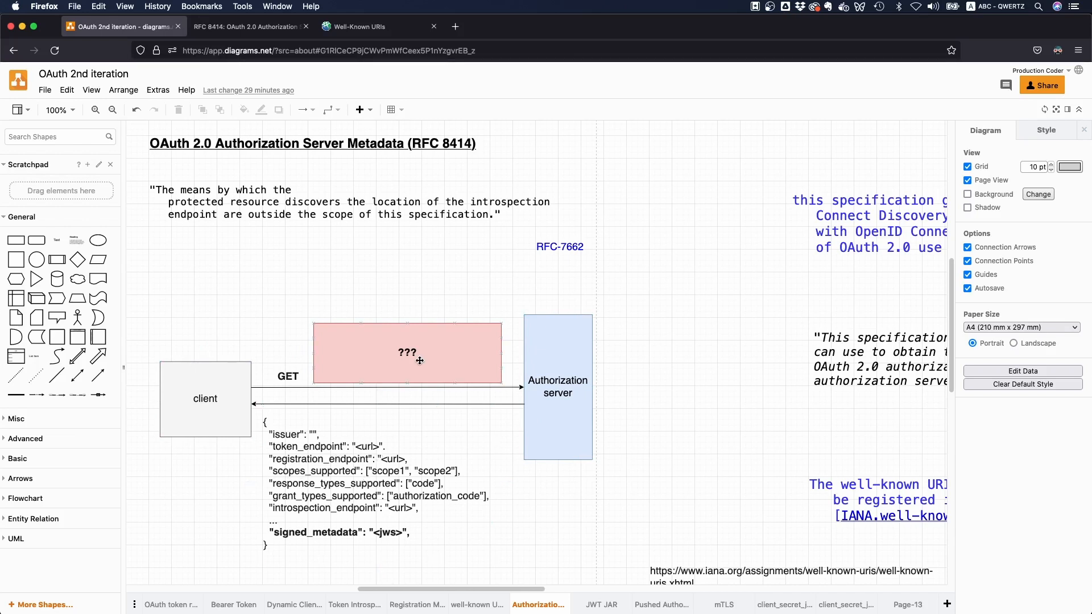
left_click_drag(407, 351, 267, 287)
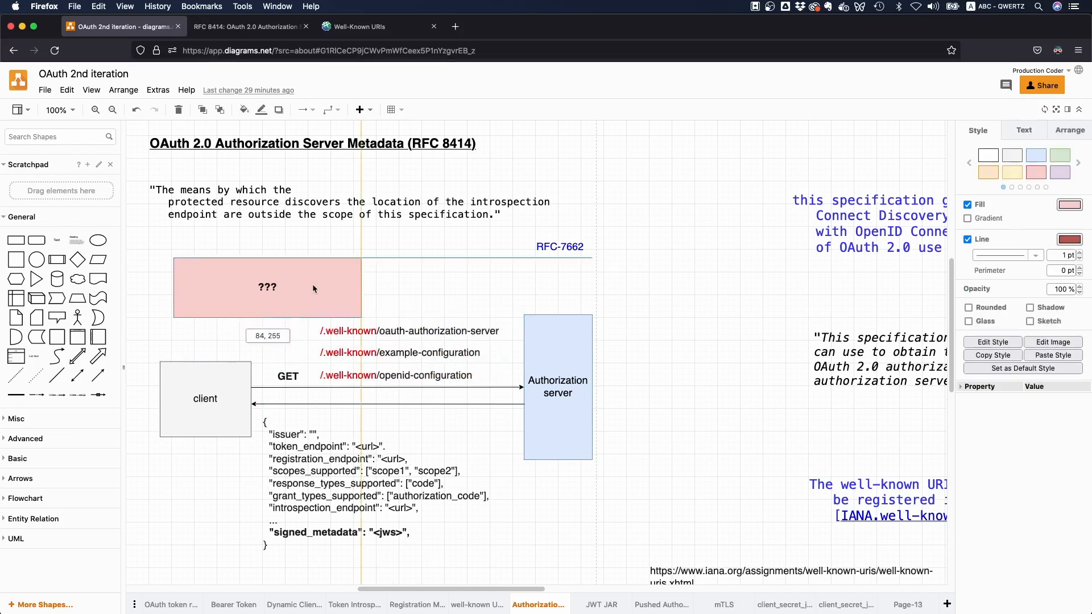
left_click_drag(267, 288, 725, 207)
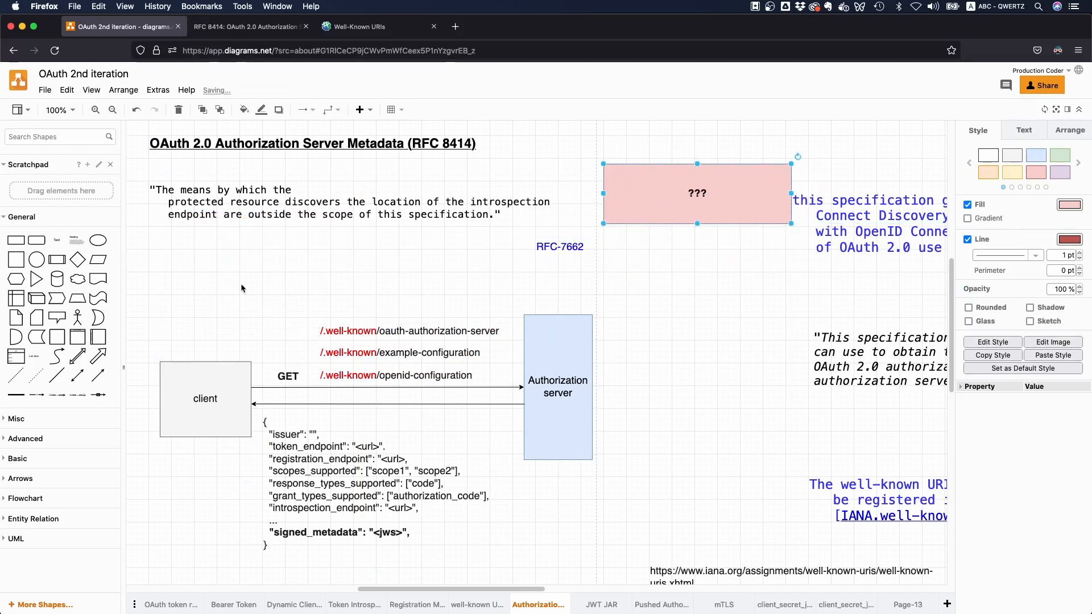
left_click(244, 319)
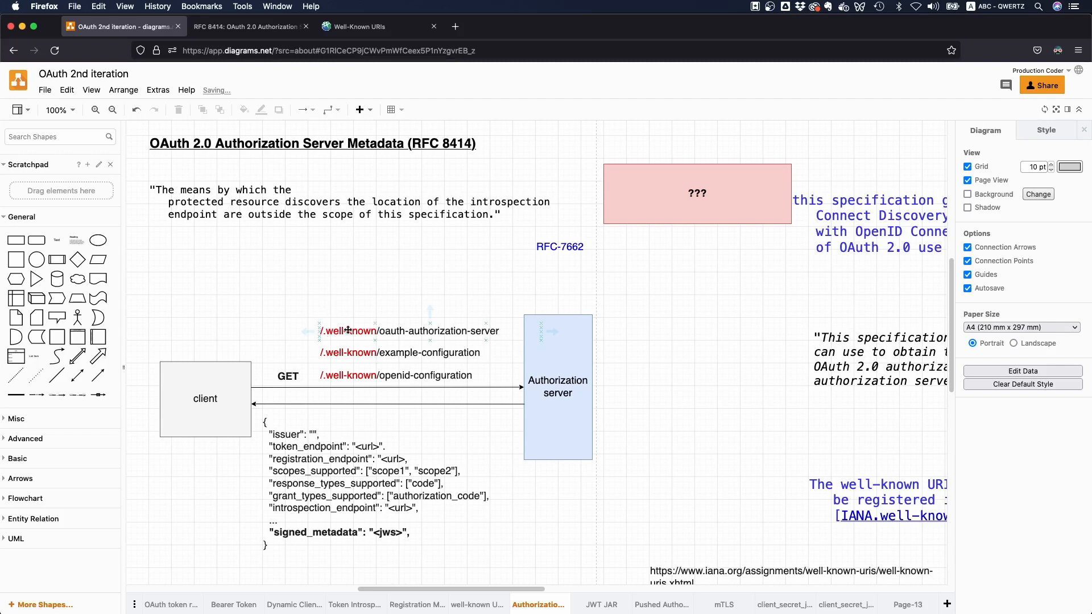
Review the three red /.well-known/ path labels above the client-to-server GET arrow.
left_click(388, 261)
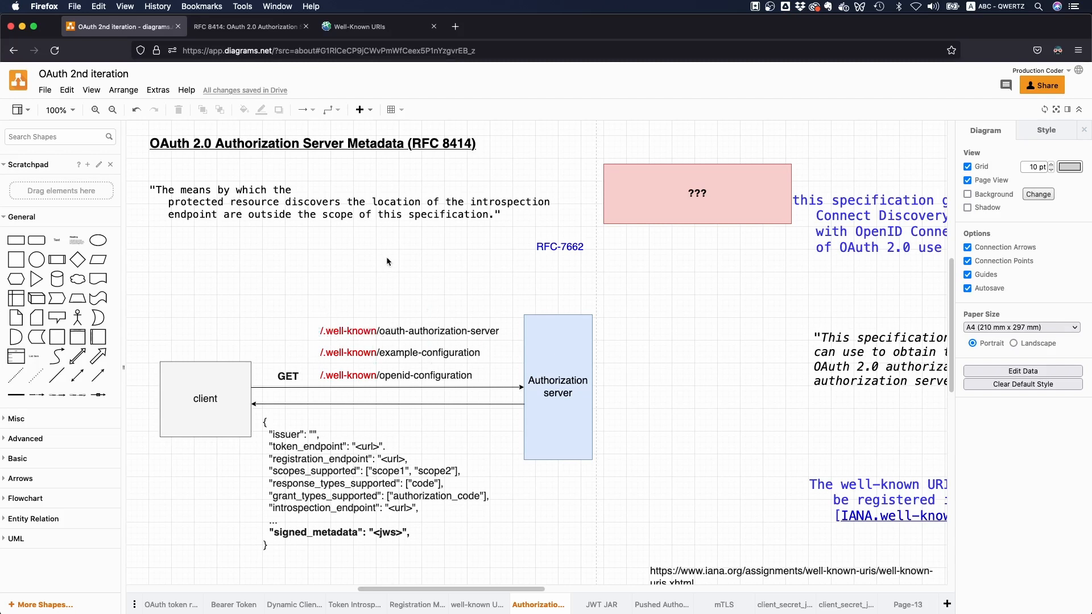
mouse_move(271, 299)
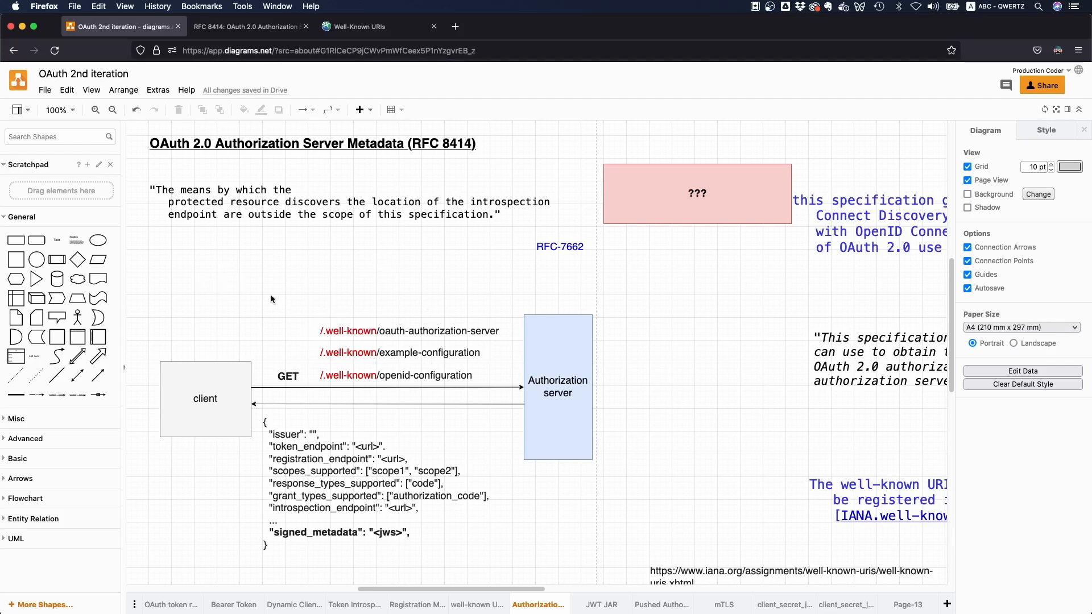
mouse_move(383, 408)
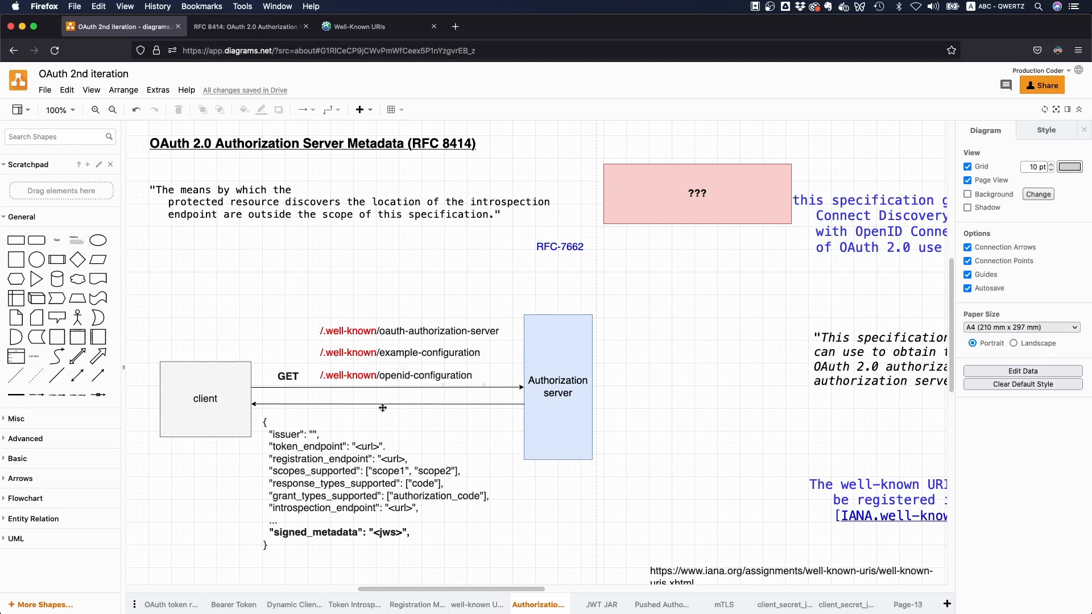
mouse_move(303, 276)
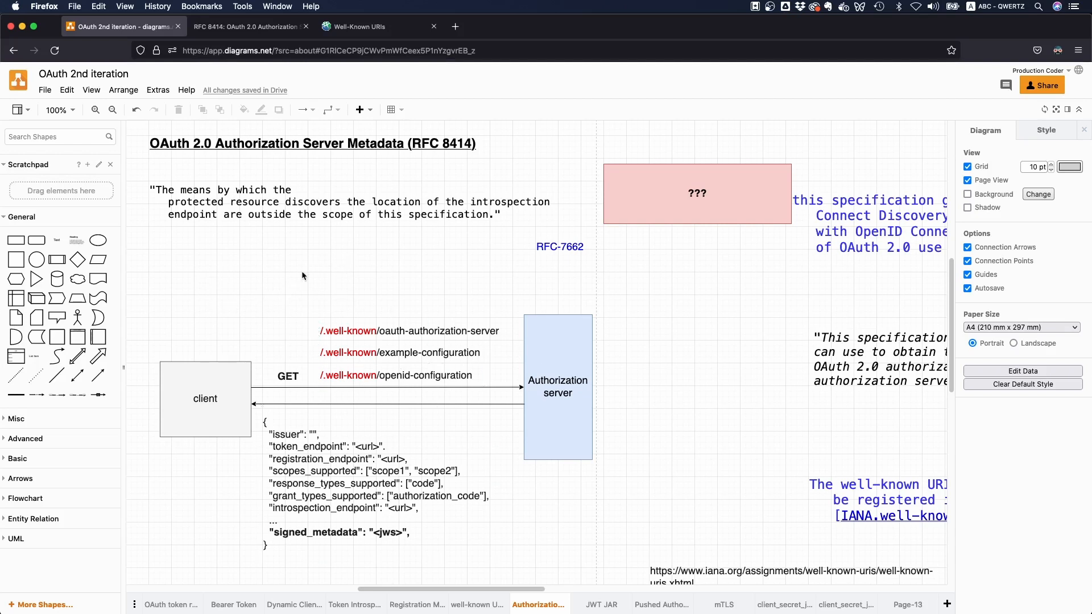
mouse_move(246, 271)
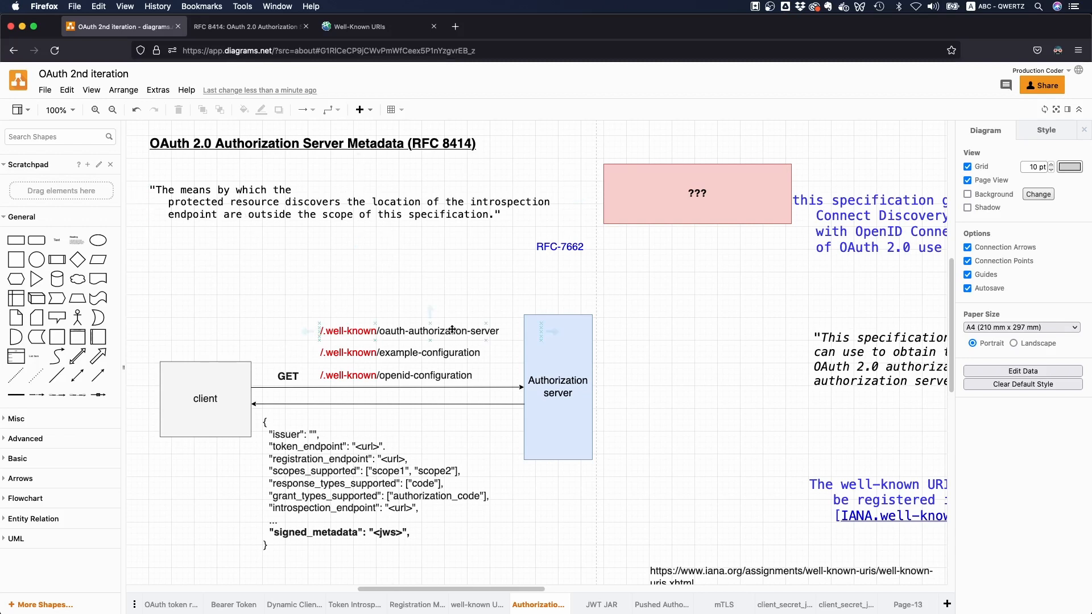
mouse_move(501, 329)
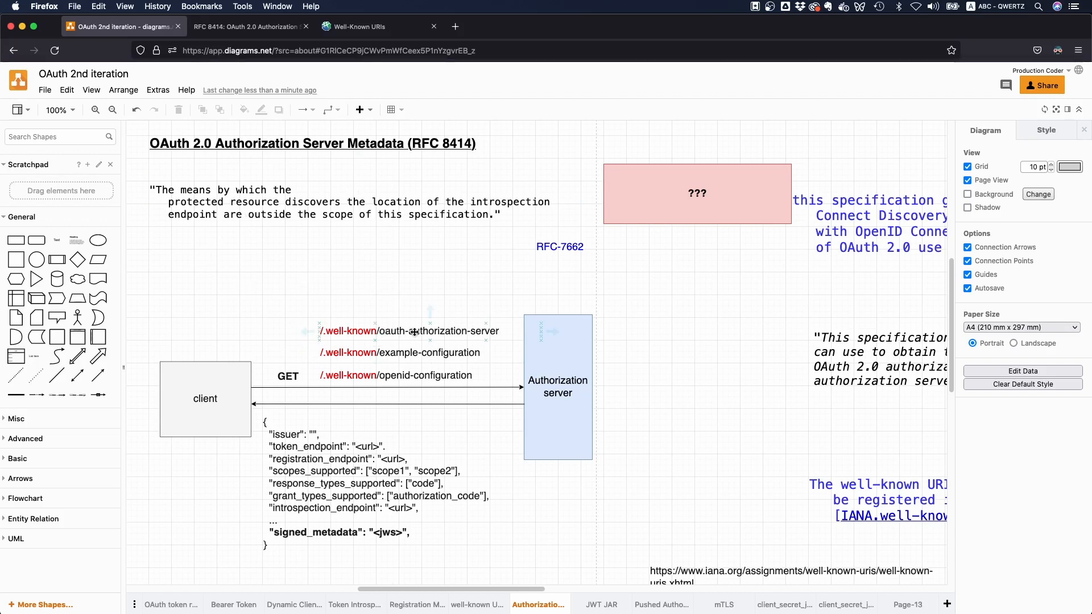
mouse_move(488, 321)
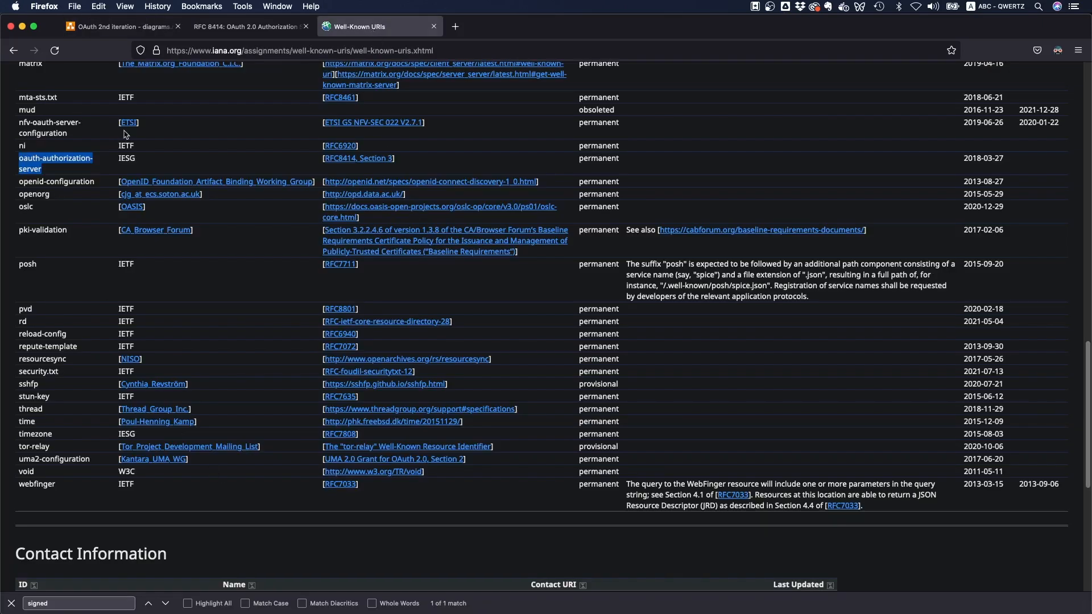
Show the oauth-authorization-server row in the IANA Well-Known URIs registry.
scroll("up", 3)
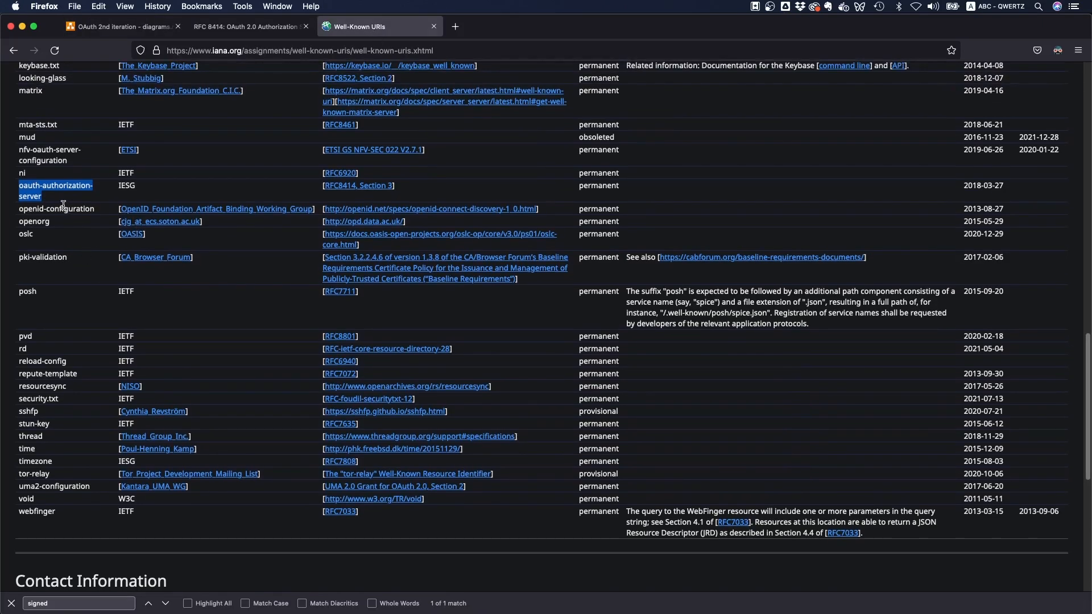
mouse_move(228, 51)
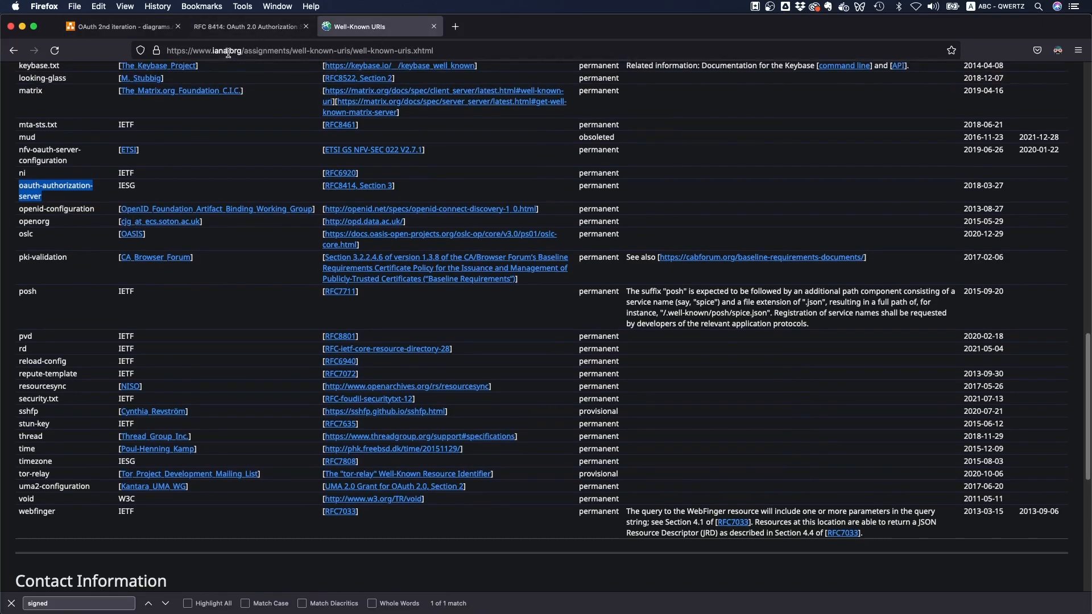
left_click(264, 51)
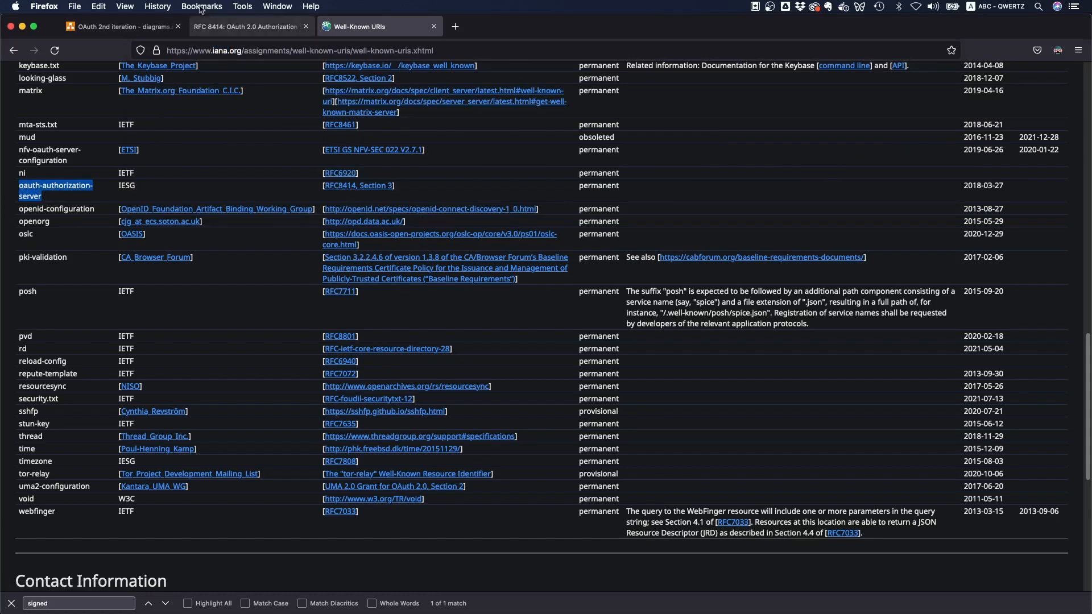
Return to the 'OAuth 2nd iteration' diagram tab and select the client box.
left_click(122, 26)
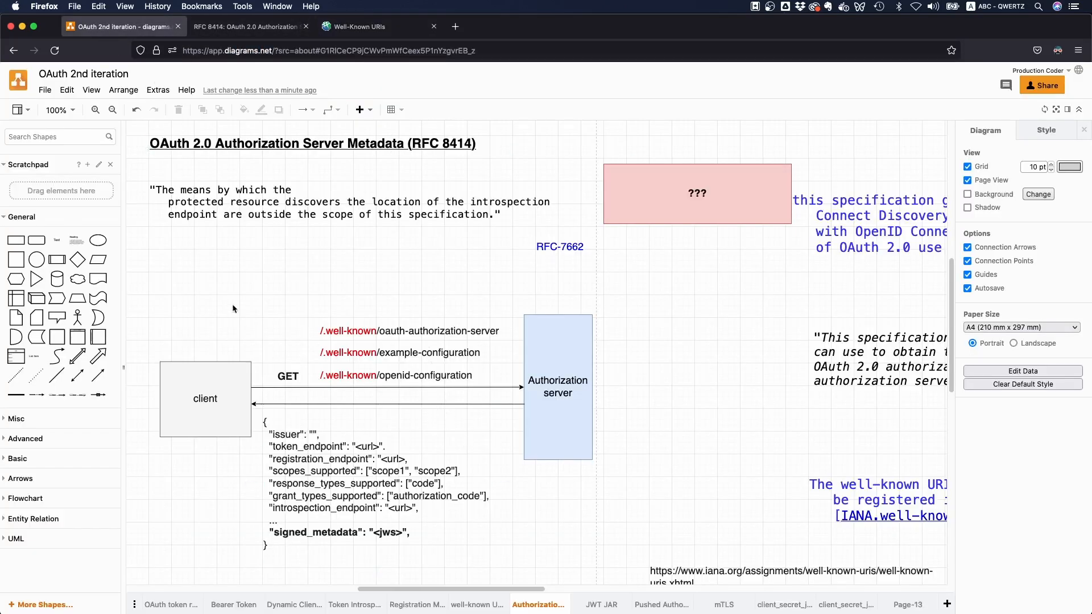
mouse_move(659, 326)
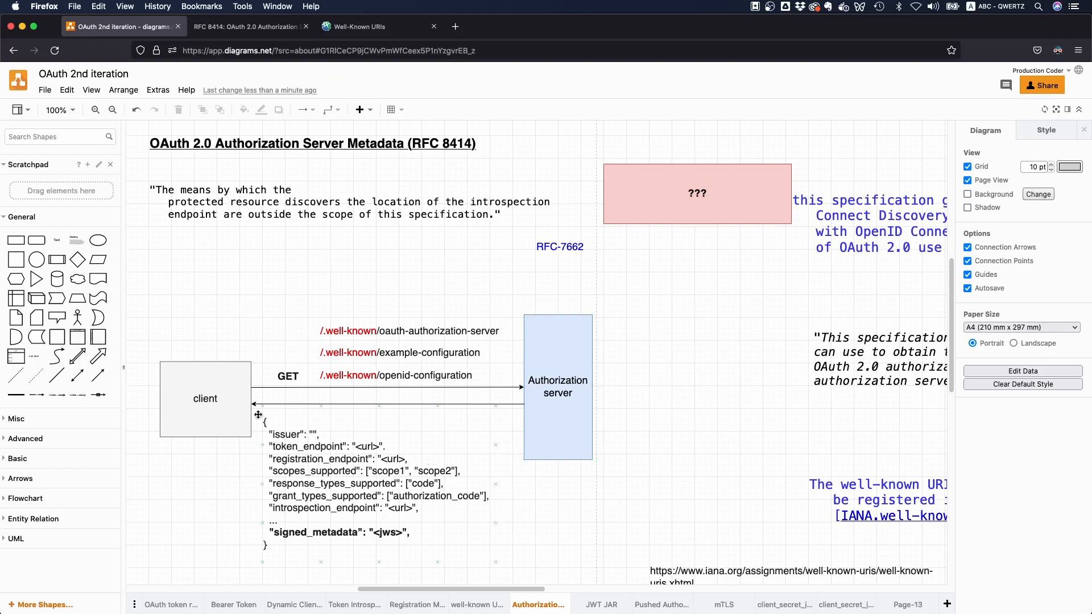
left_click(205, 399)
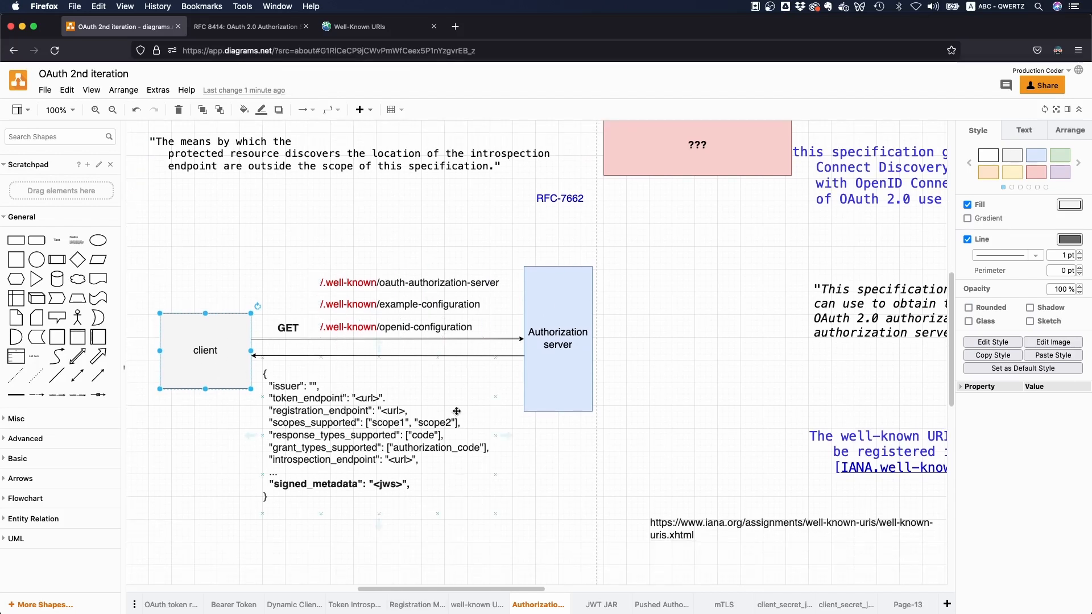
mouse_move(226, 244)
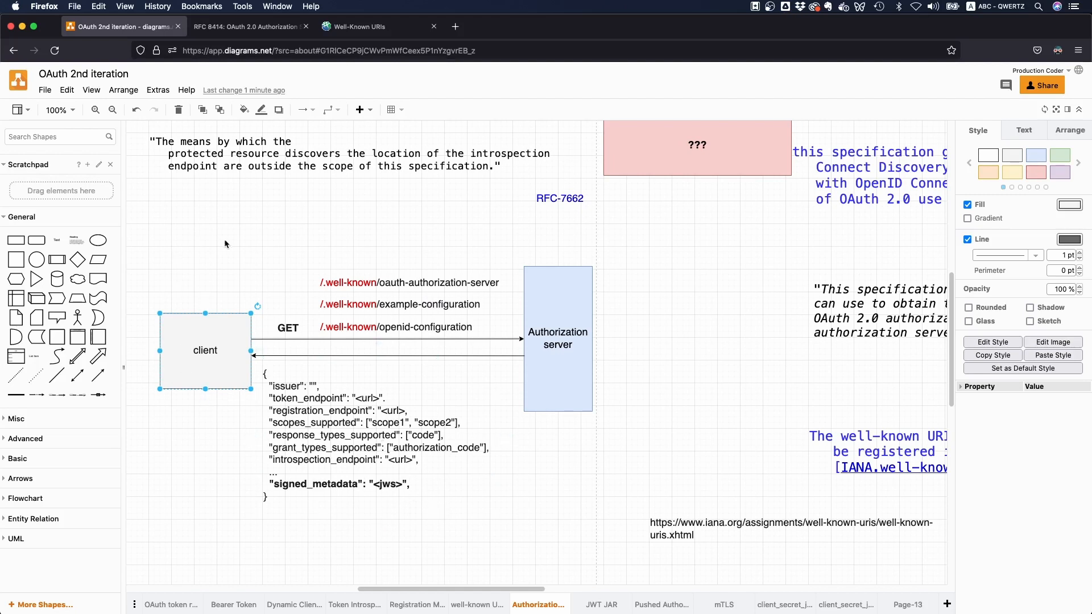
mouse_move(210, 197)
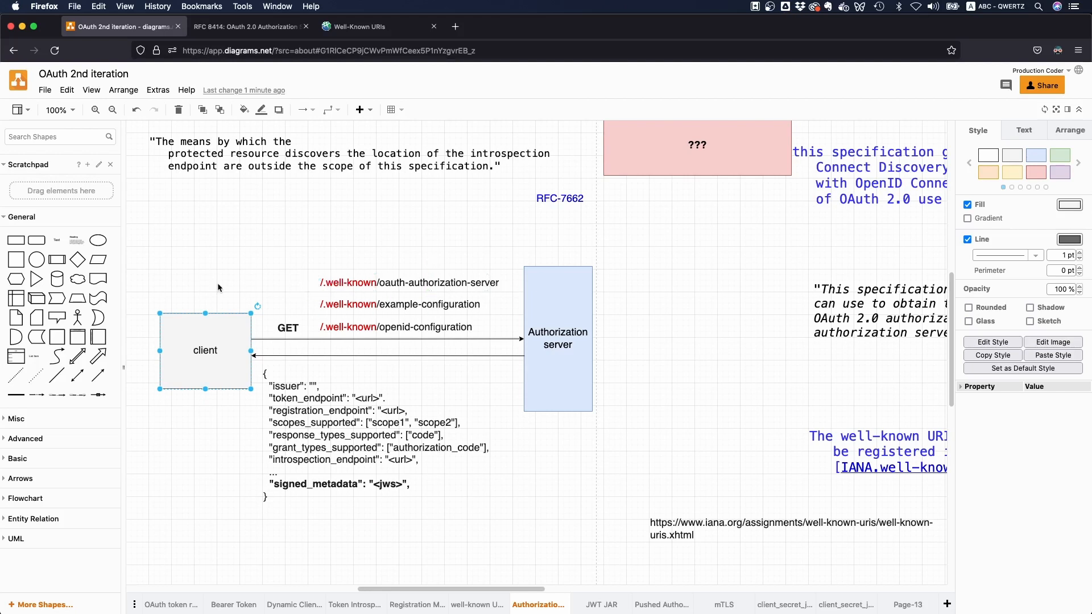
mouse_move(243, 284)
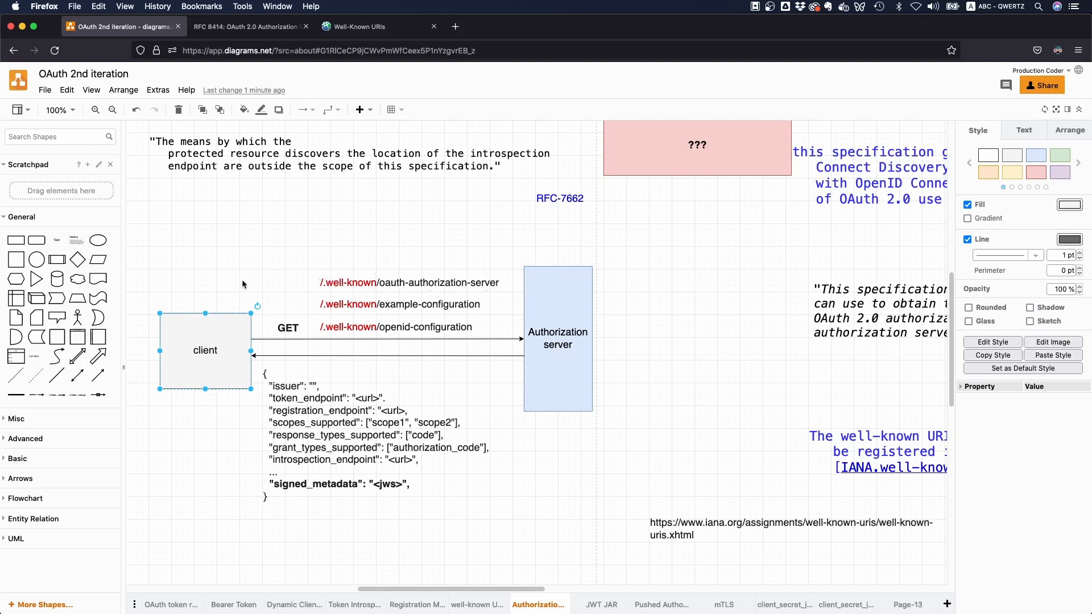
mouse_move(269, 282)
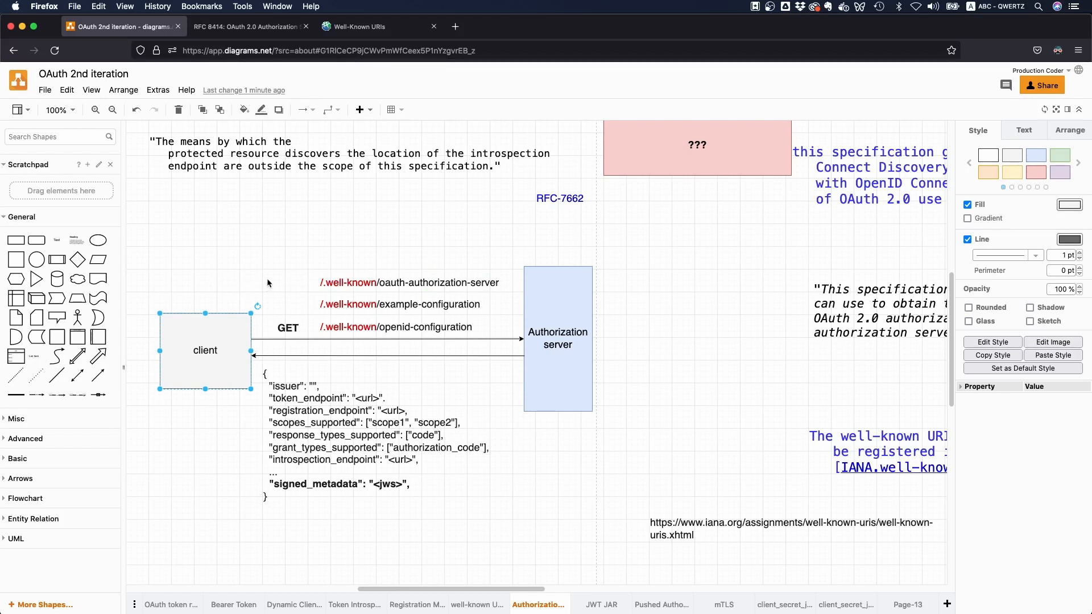
mouse_move(283, 292)
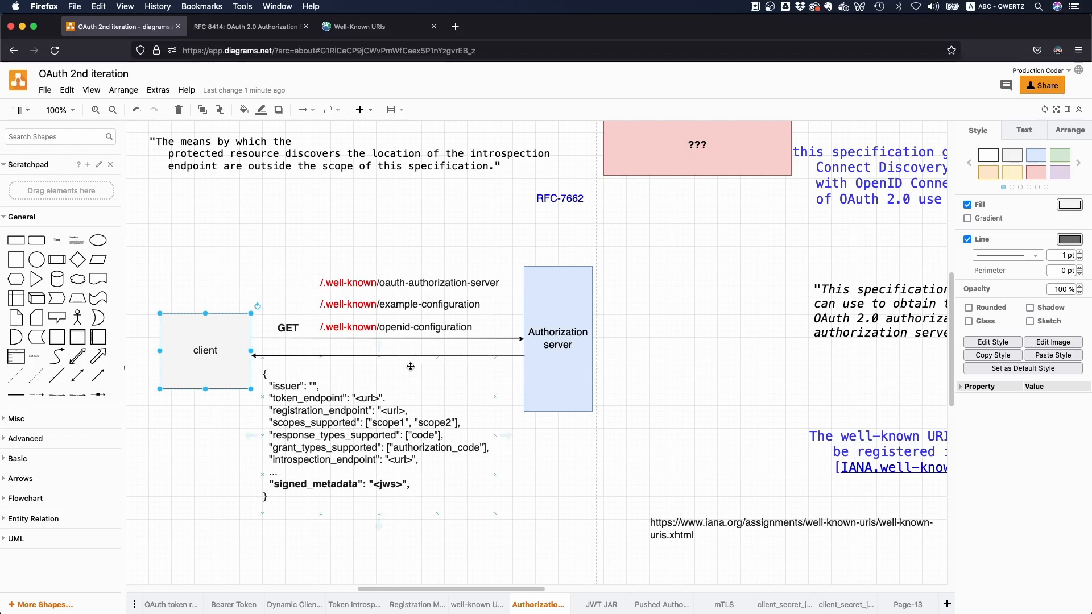
mouse_move(521, 503)
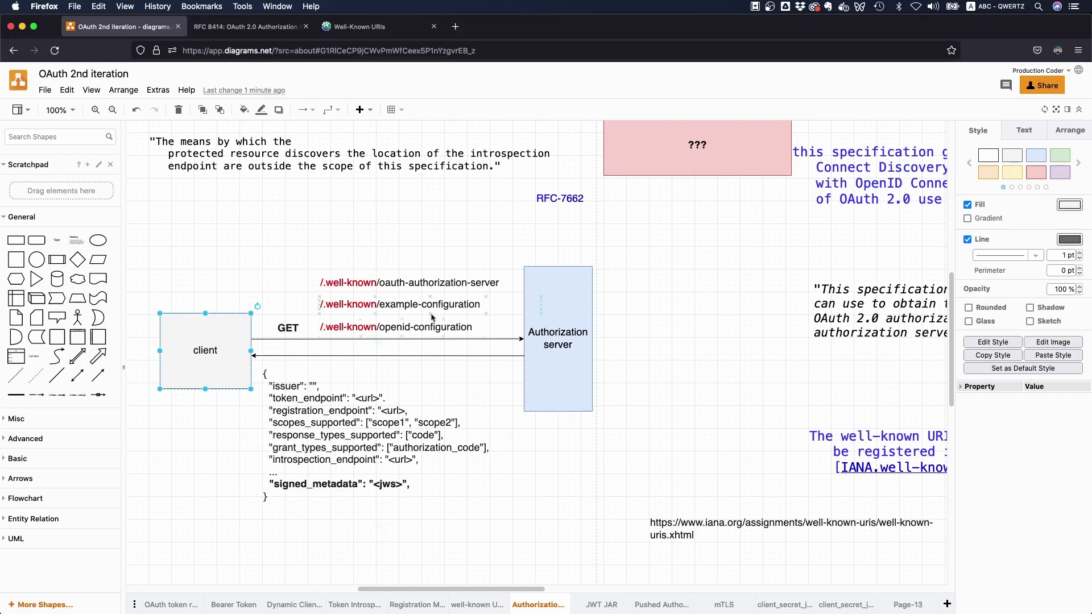
mouse_move(259, 329)
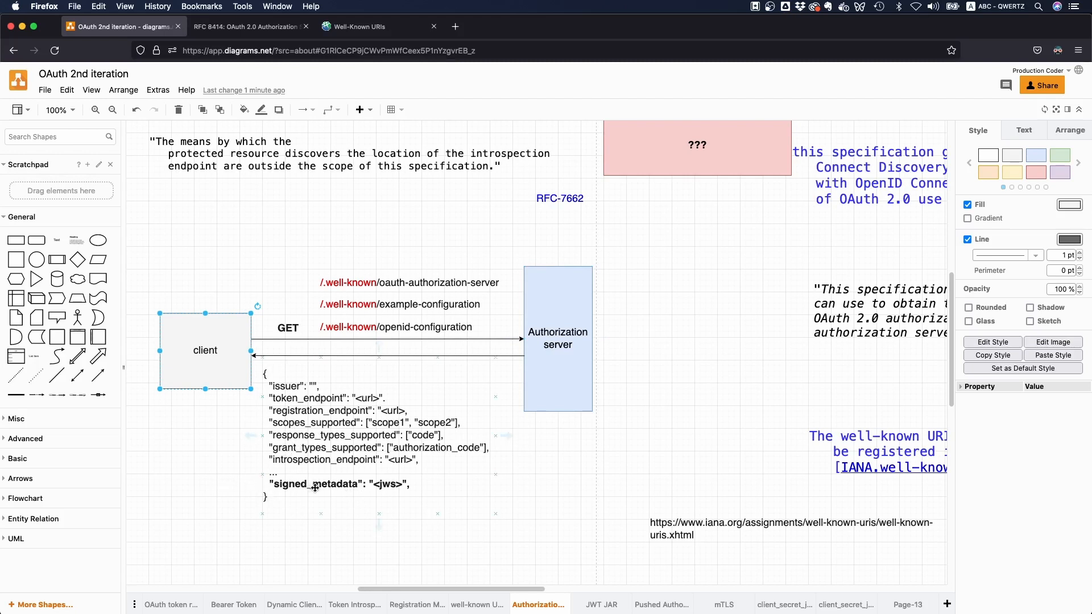
mouse_move(396, 477)
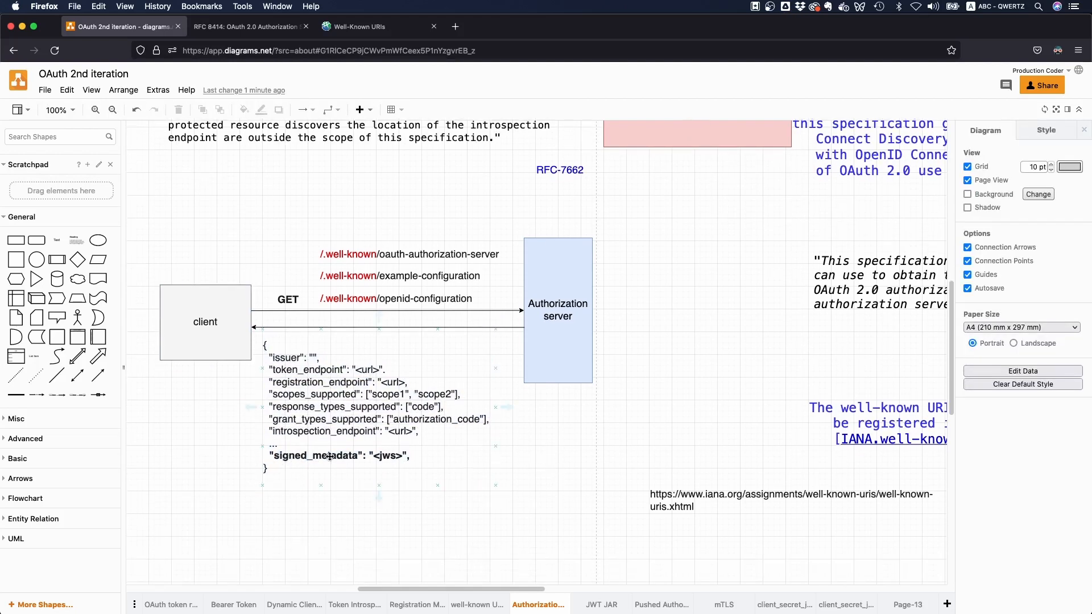
mouse_move(315, 431)
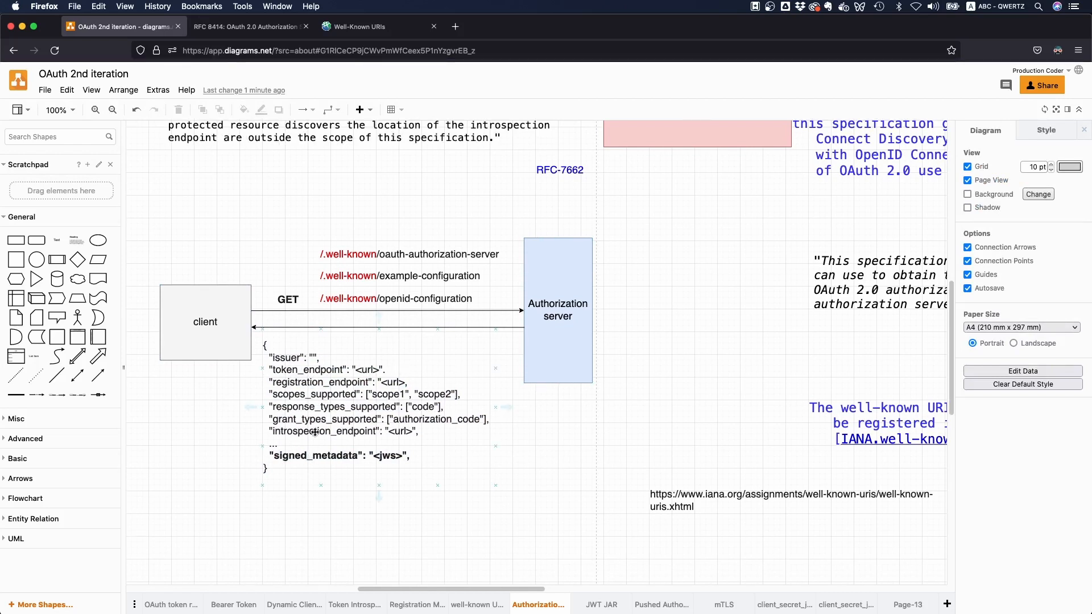
mouse_move(191, 313)
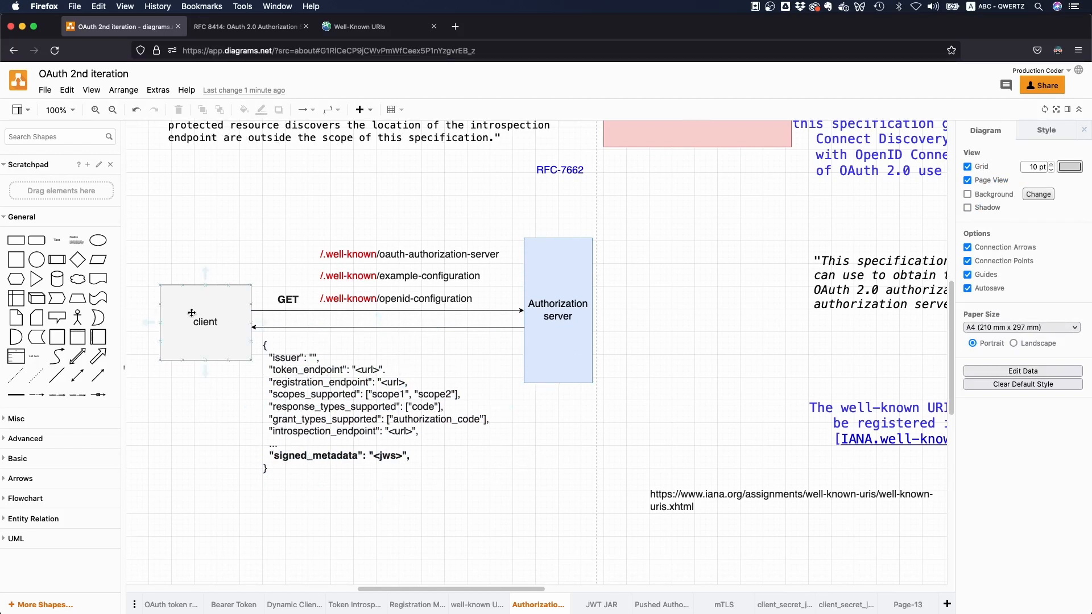
left_click(357, 571)
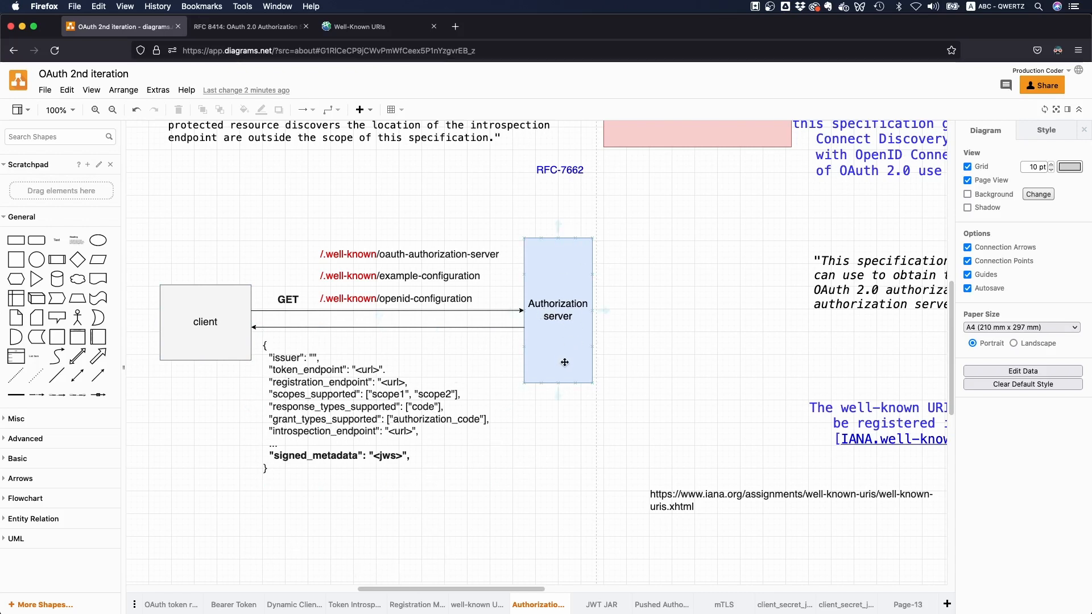
left_click(355, 510)
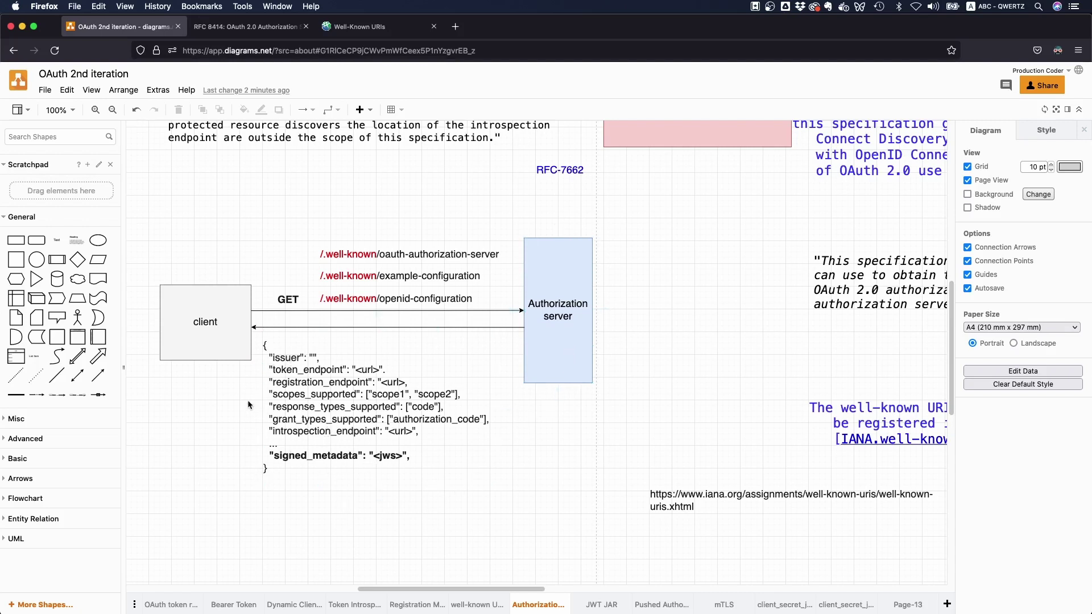
mouse_move(222, 419)
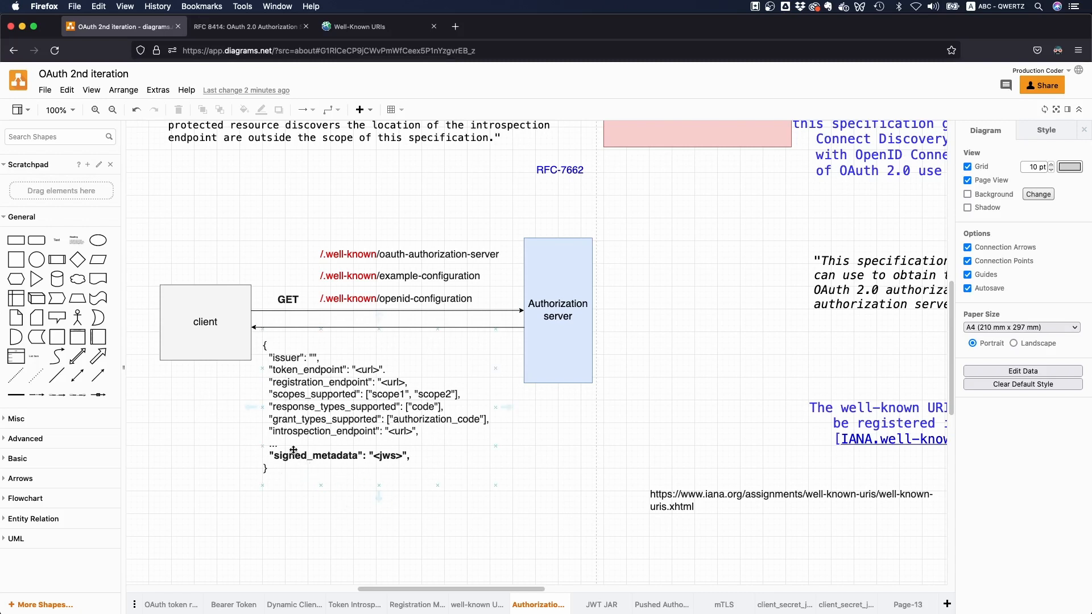
mouse_move(397, 456)
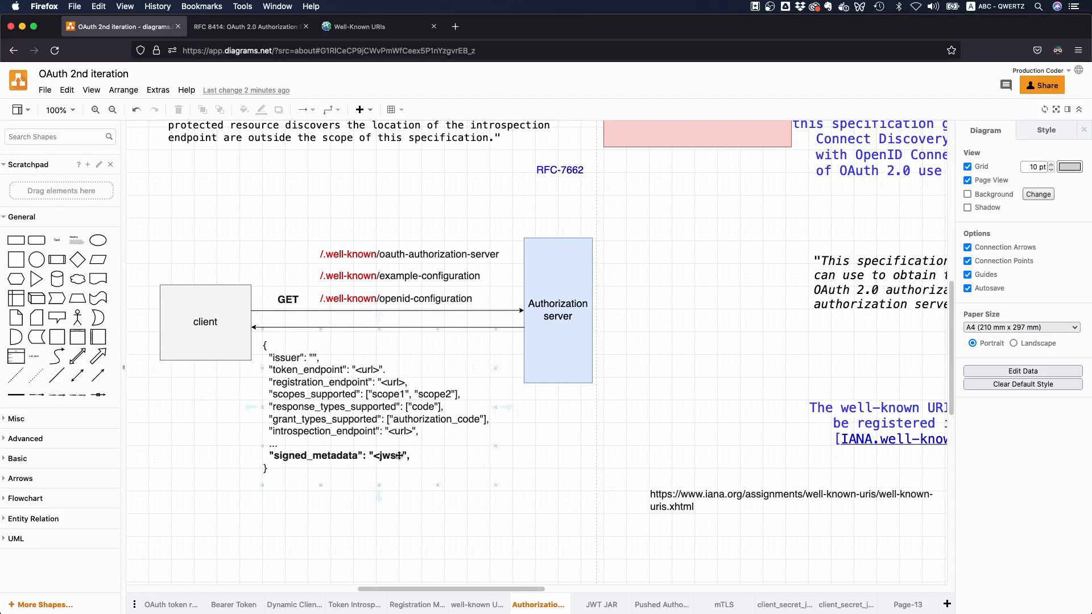
double_click(364, 422)
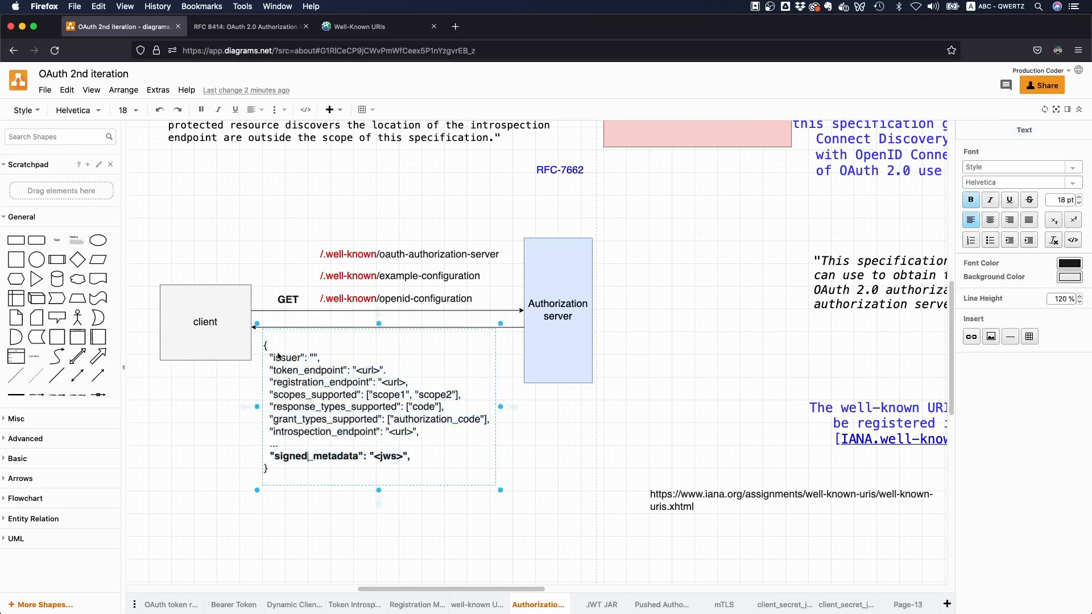
mouse_move(390, 465)
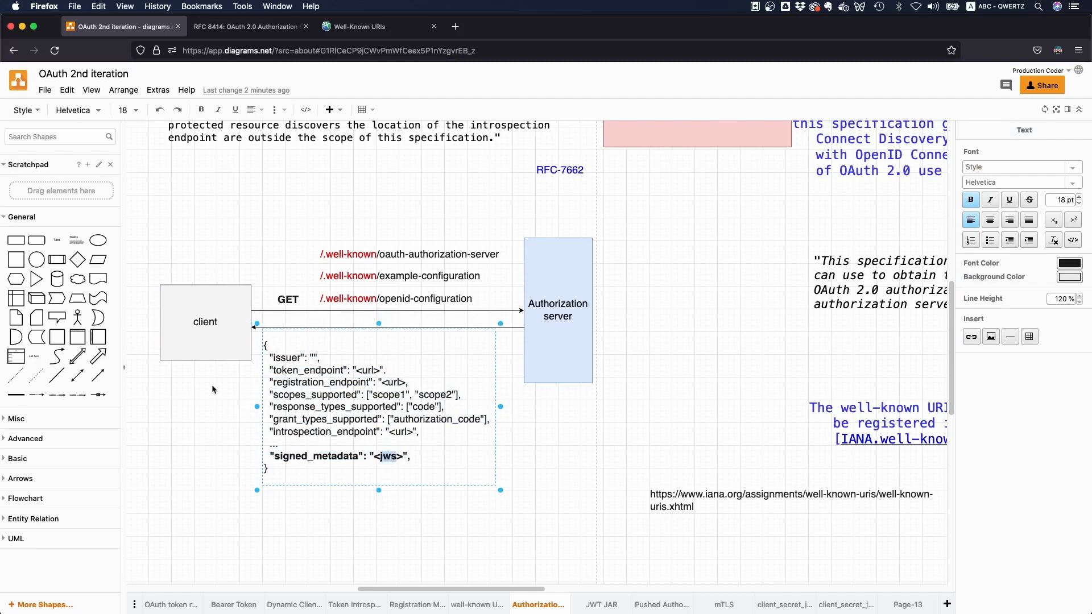
mouse_move(274, 364)
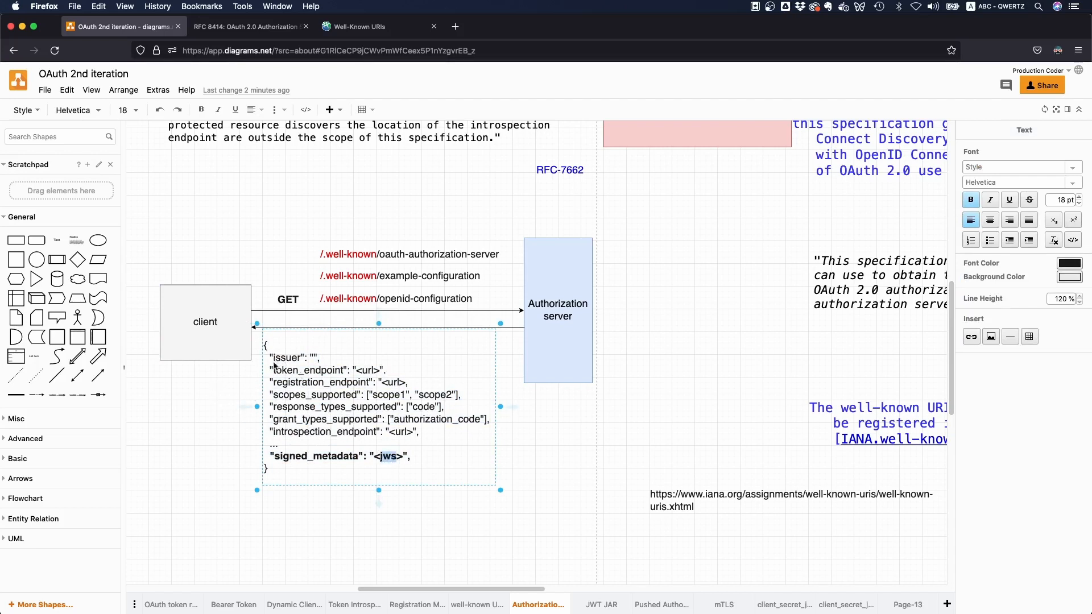
left_click_drag(271, 357, 418, 431)
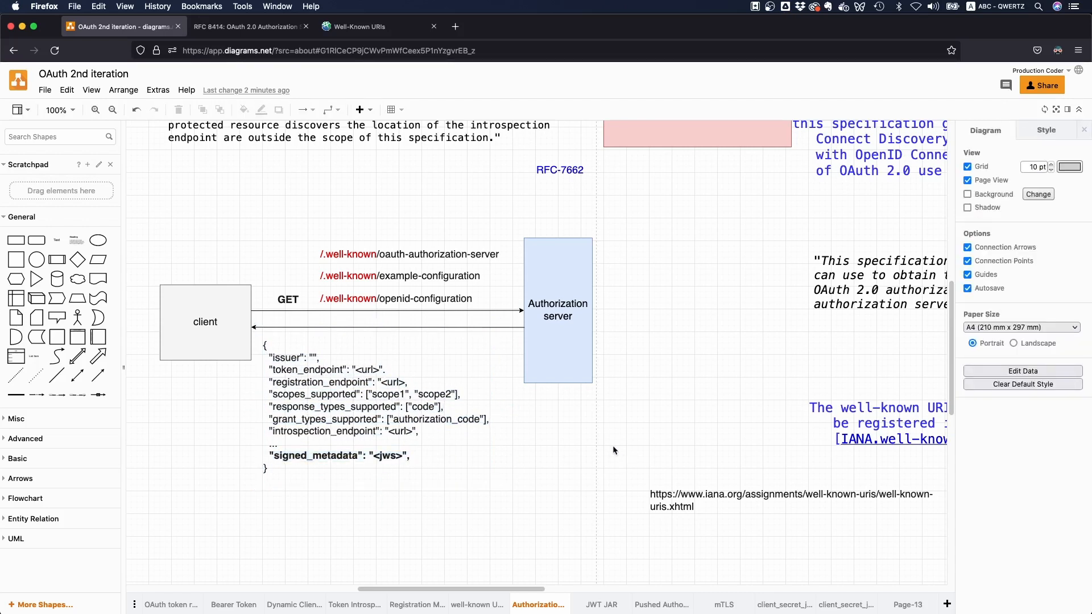
mouse_move(587, 459)
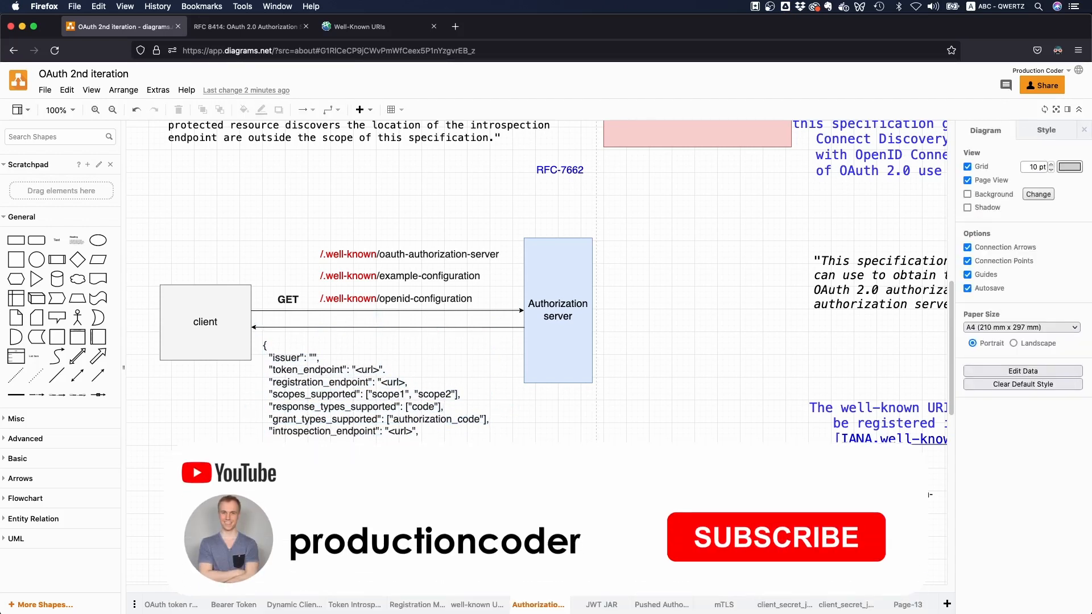
Scroll the canvas to show the 'OAuth 2.0 Authorization Server Metadata (RFC 8414)' title.
left_click(776, 538)
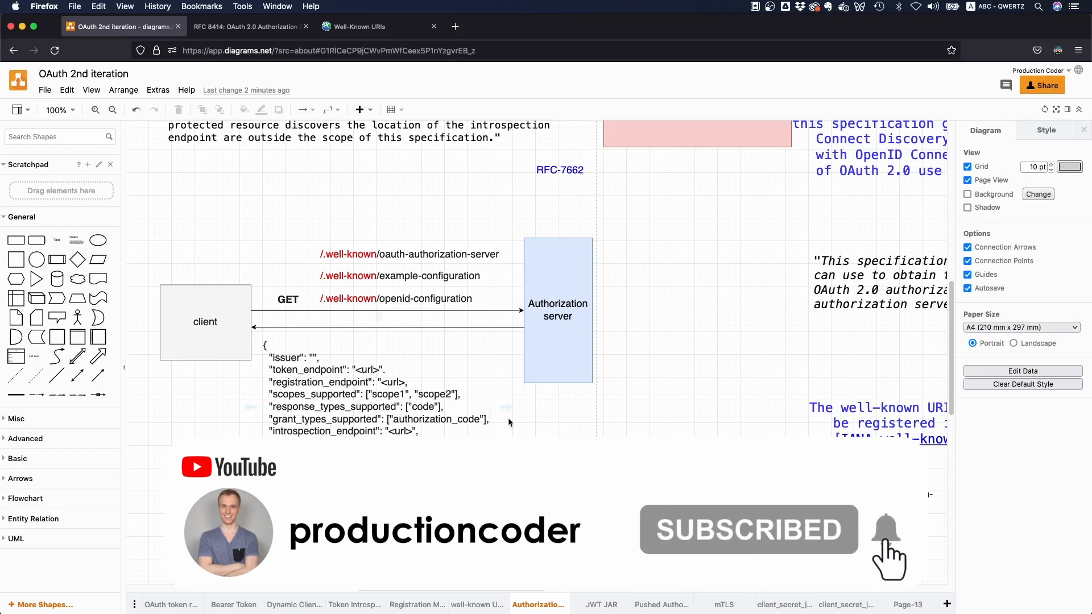
scroll("down", 3)
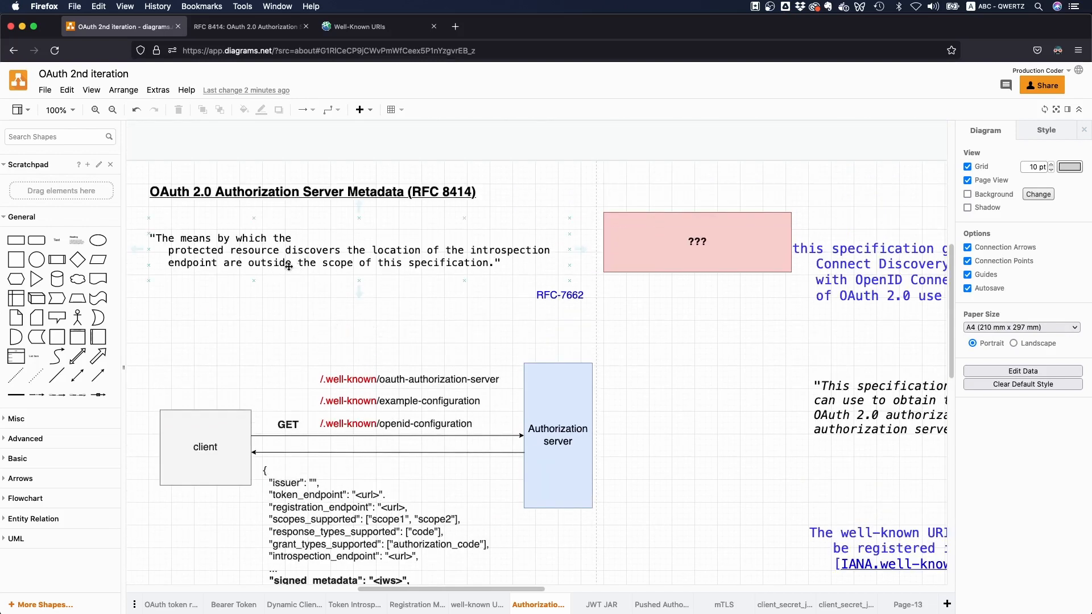
mouse_move(375, 220)
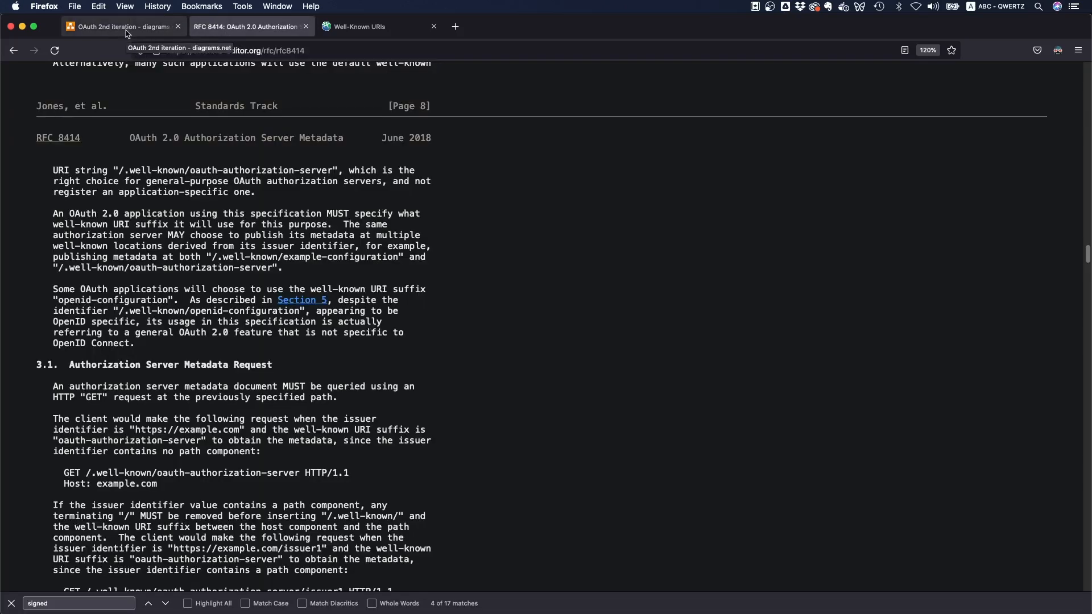
left_click(120, 27)
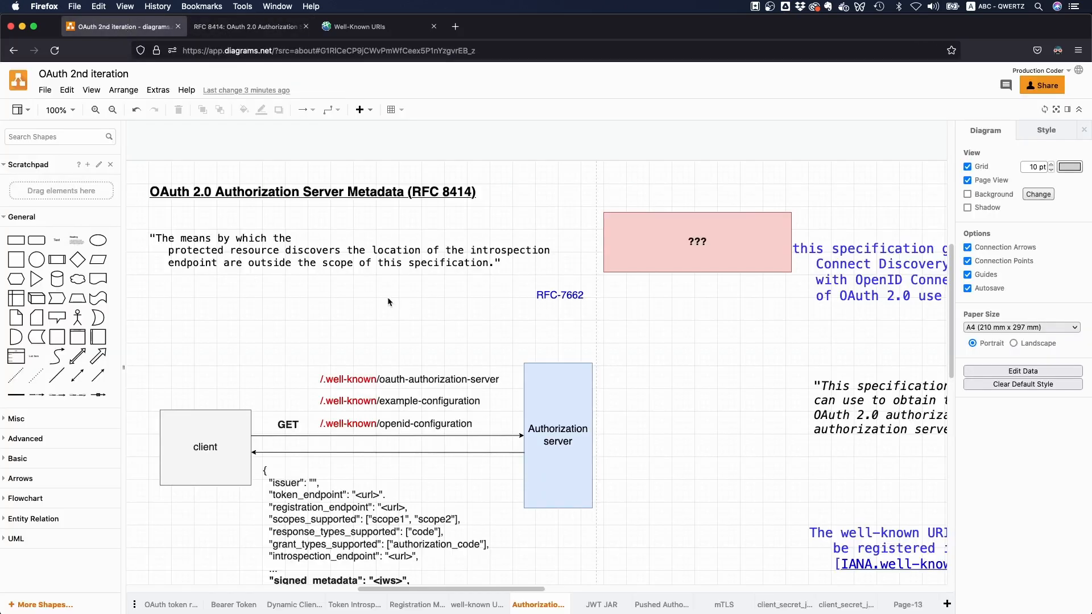
mouse_move(371, 304)
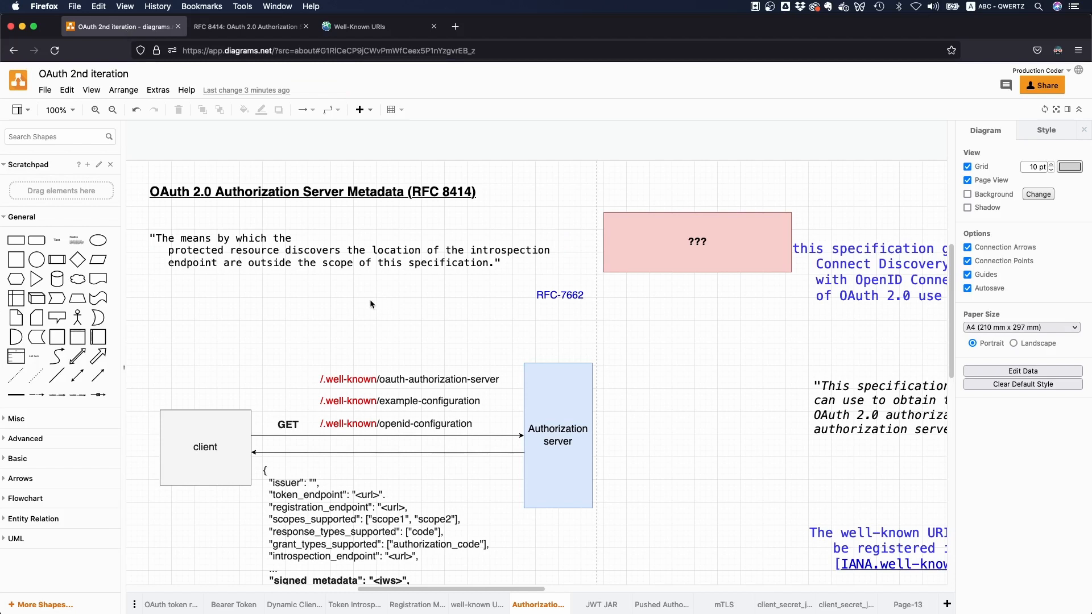